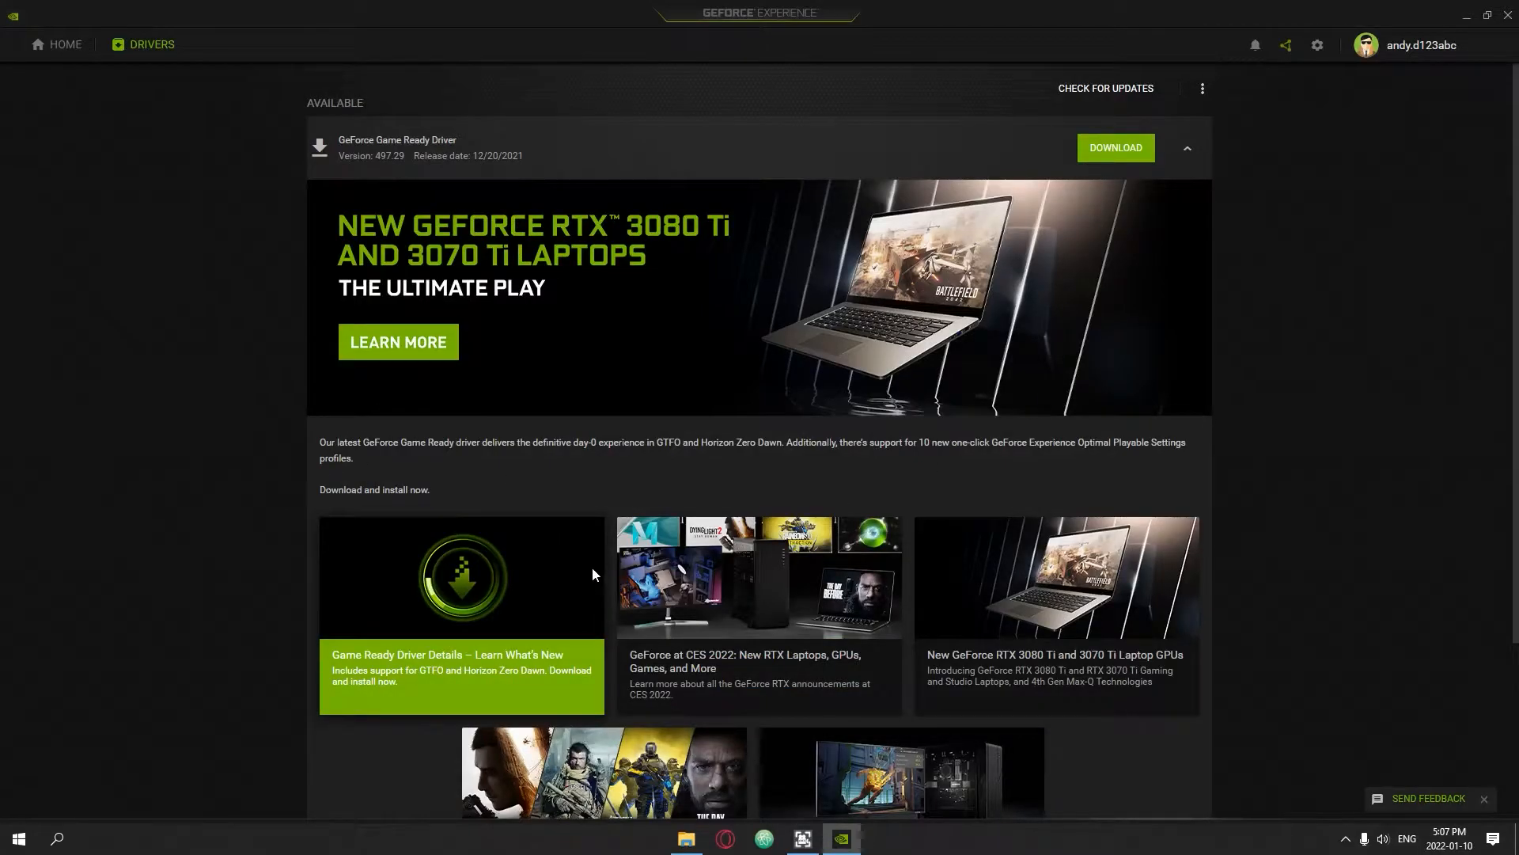
Check driver 471.41 in General settings, then go to the Home page listing Fortnite.
scroll("down", 3)
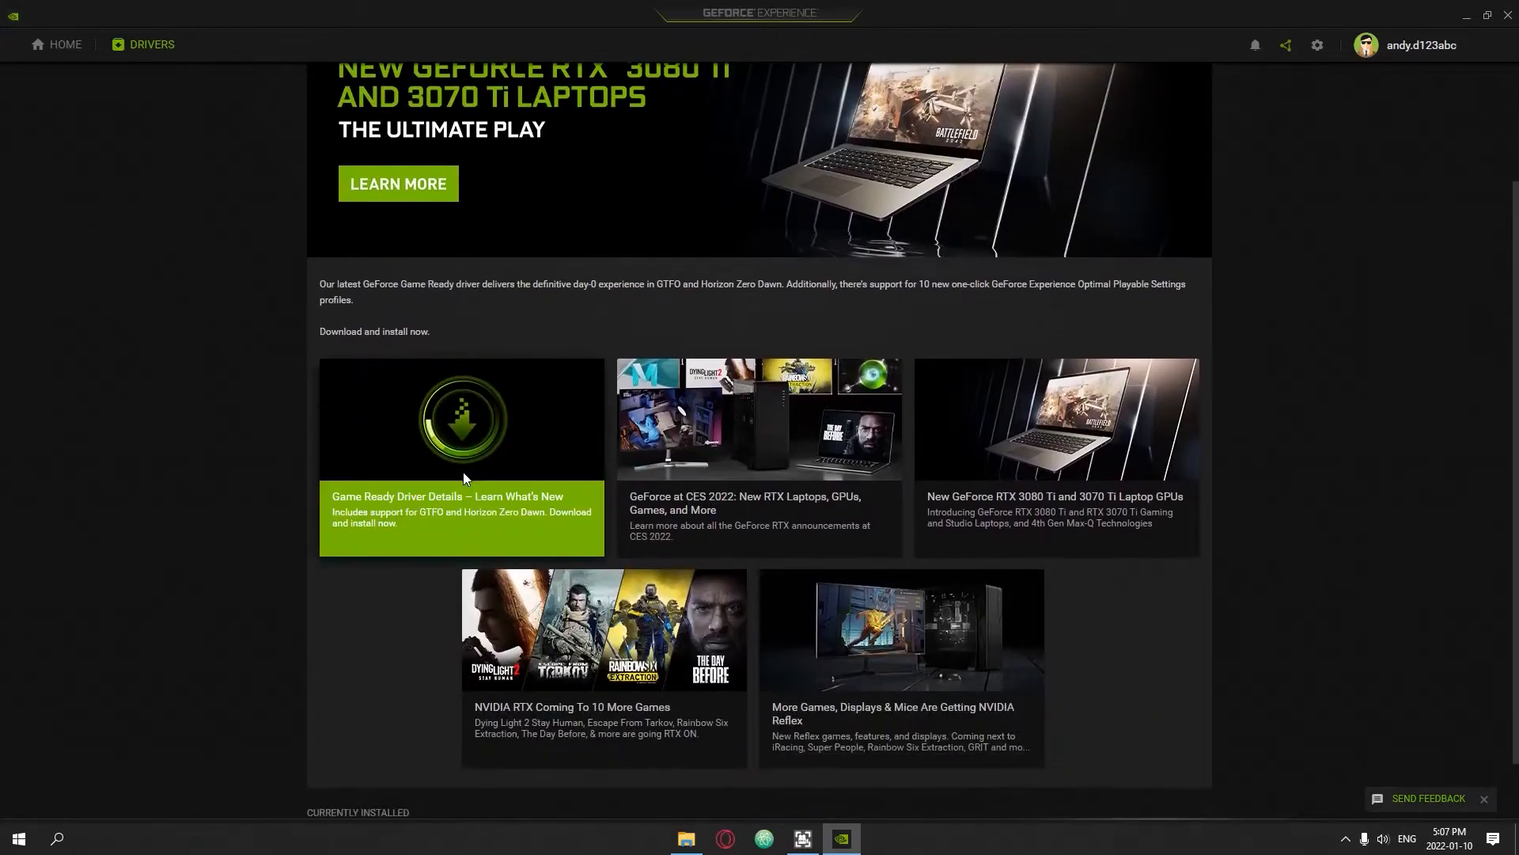
scroll("up", 3)
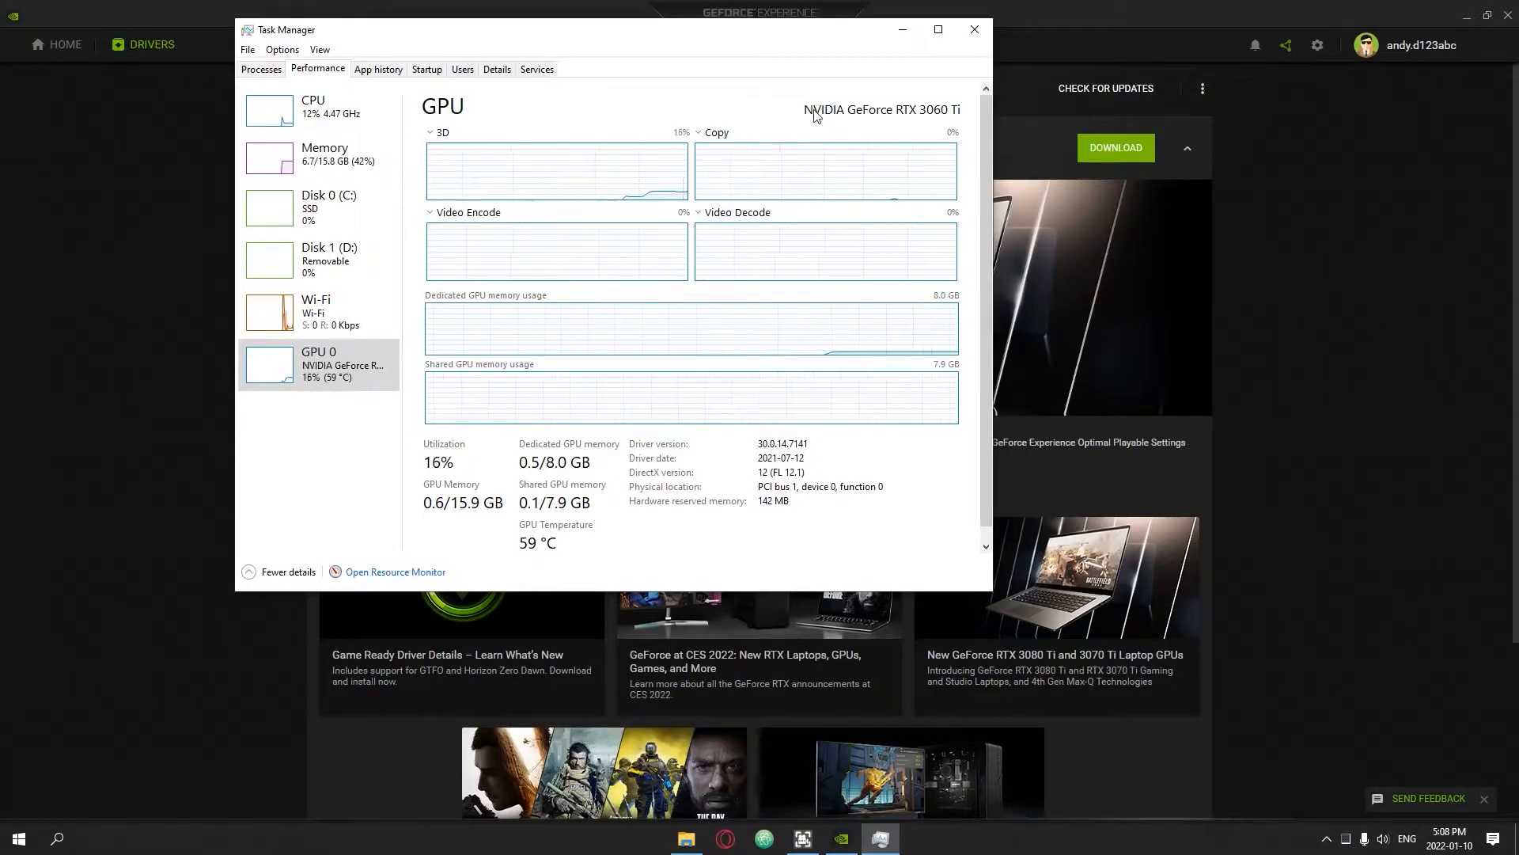
mouse_move(914, 111)
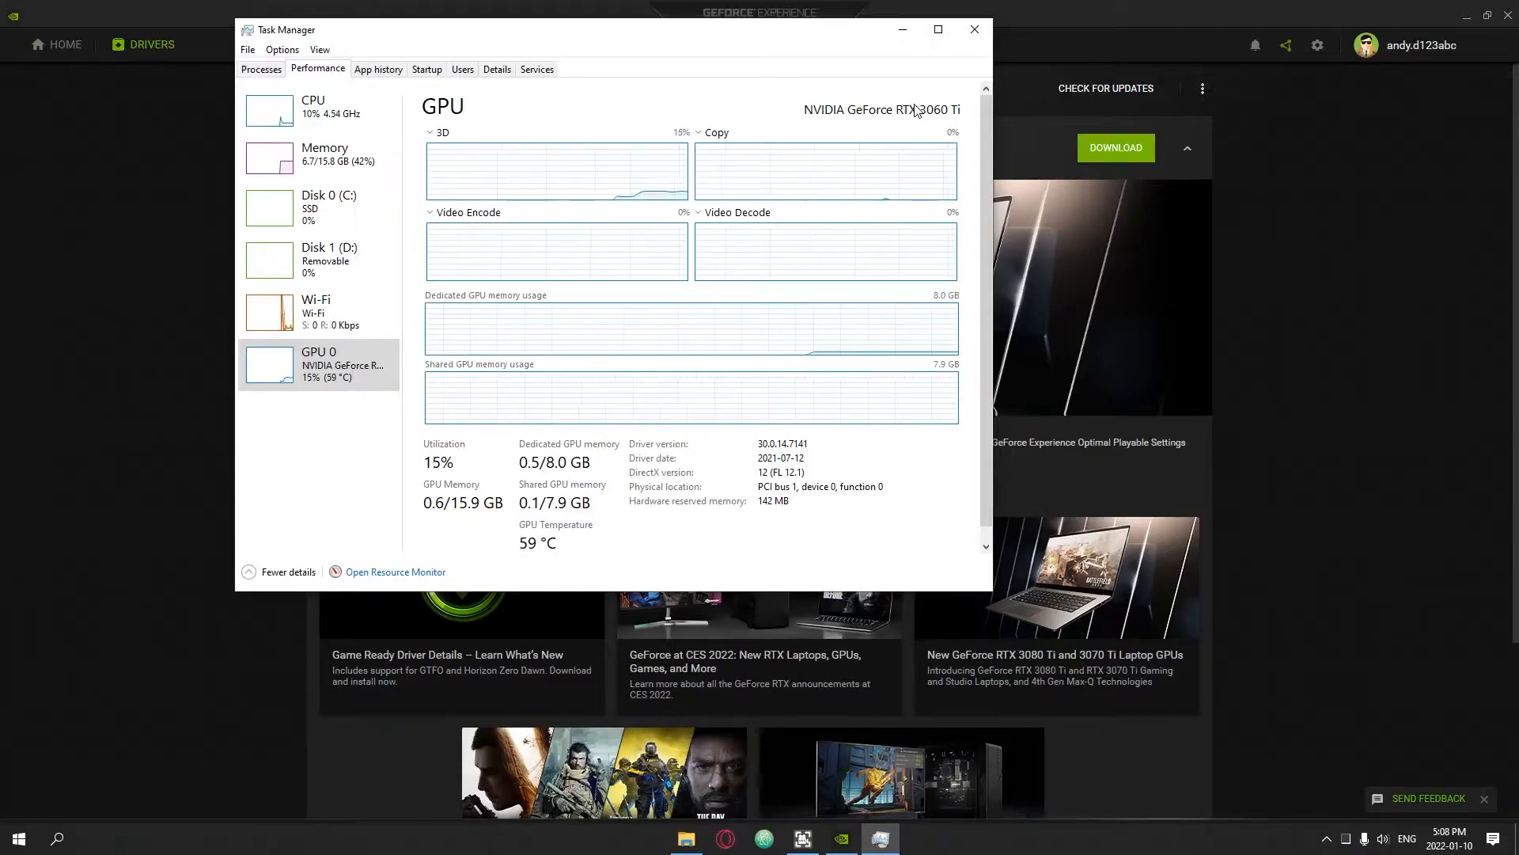
left_click(974, 30)
type("ge")
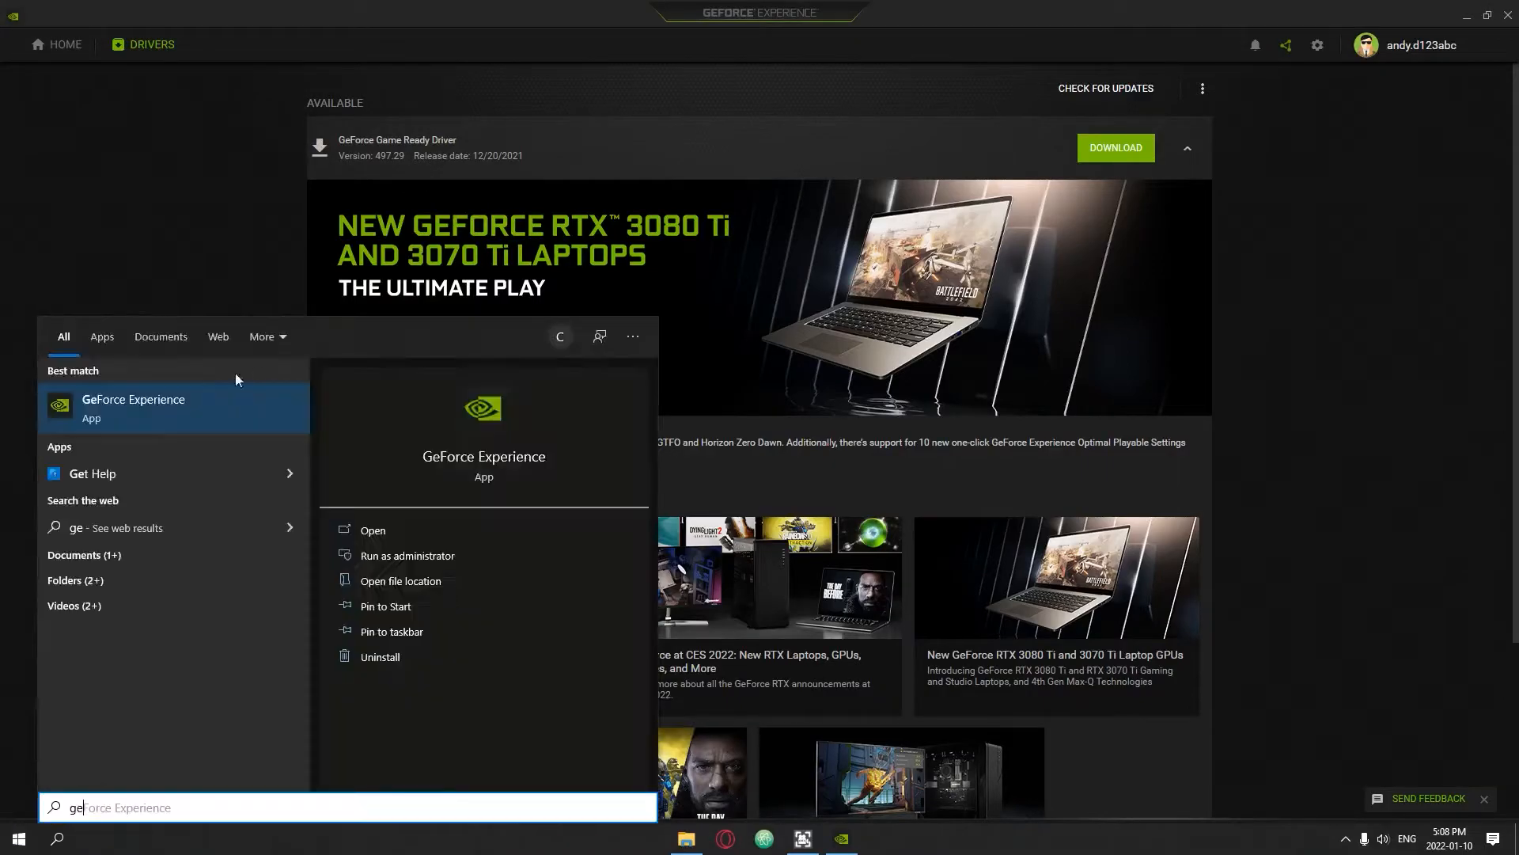
mouse_move(133, 406)
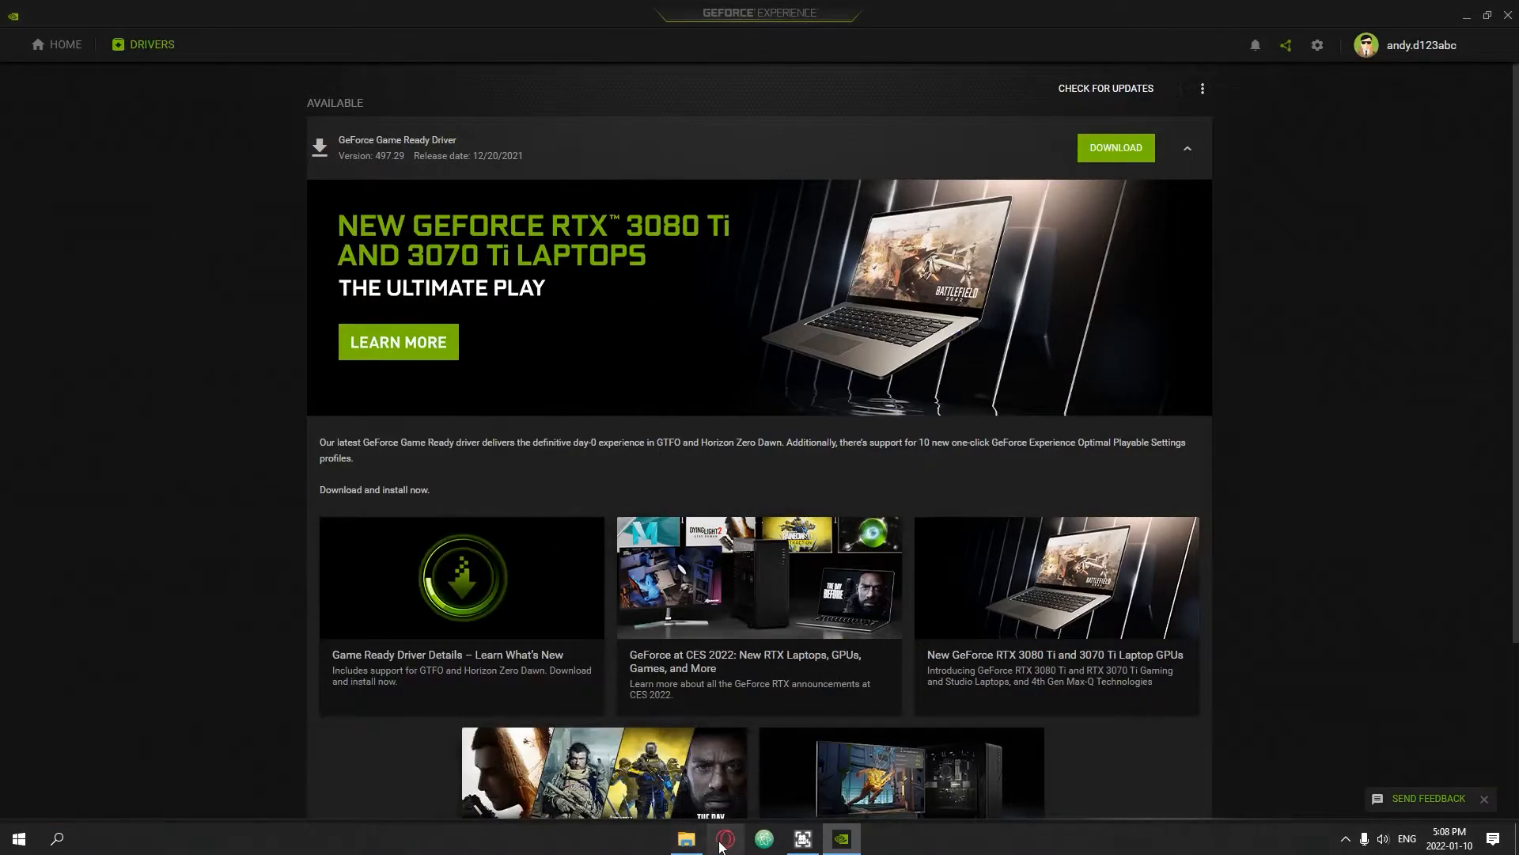
mouse_move(1192, 74)
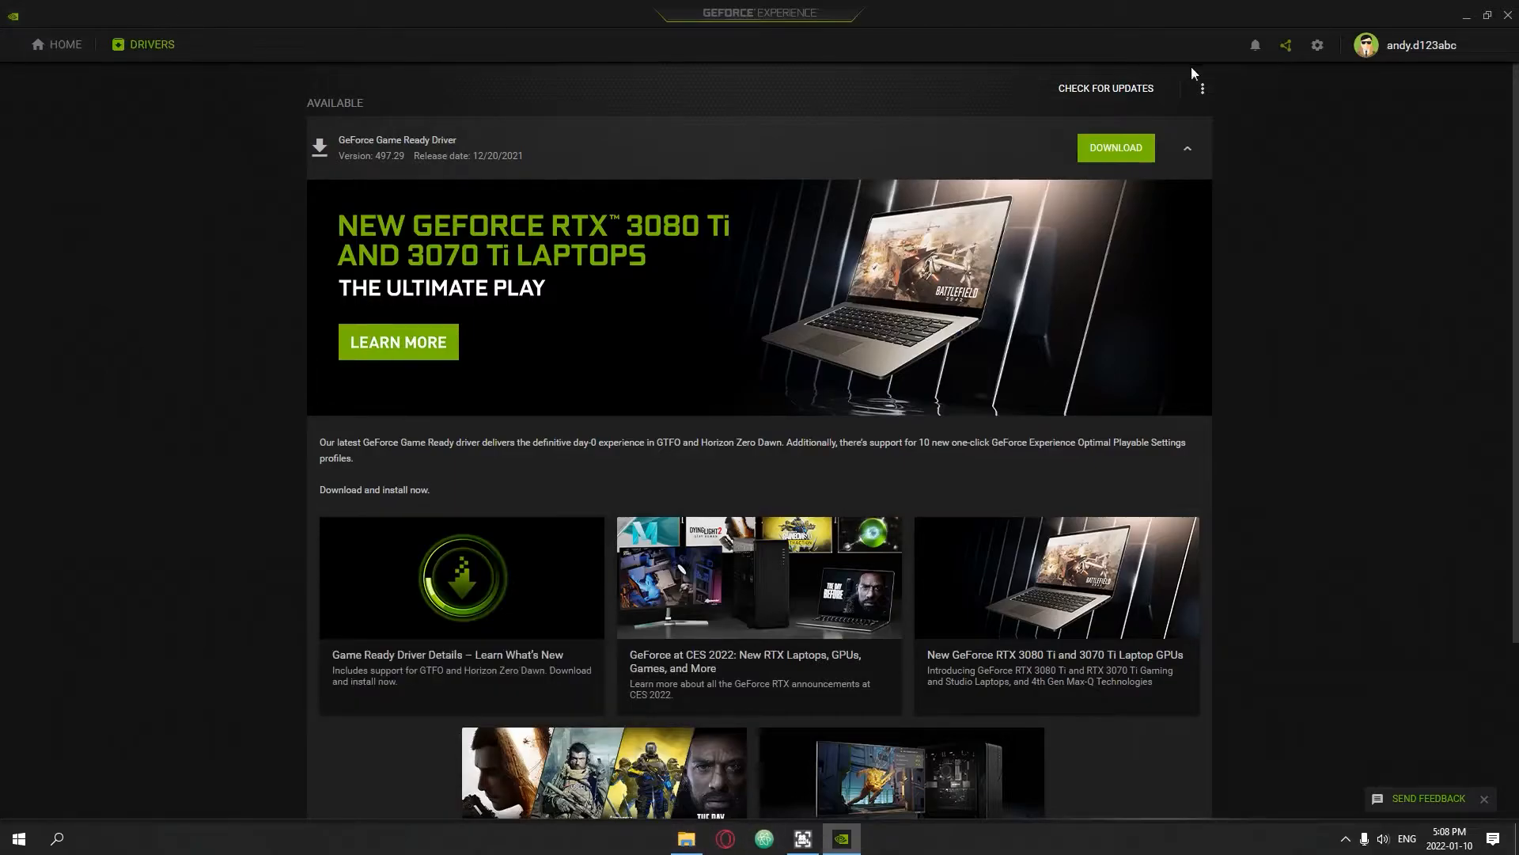
left_click(1317, 45)
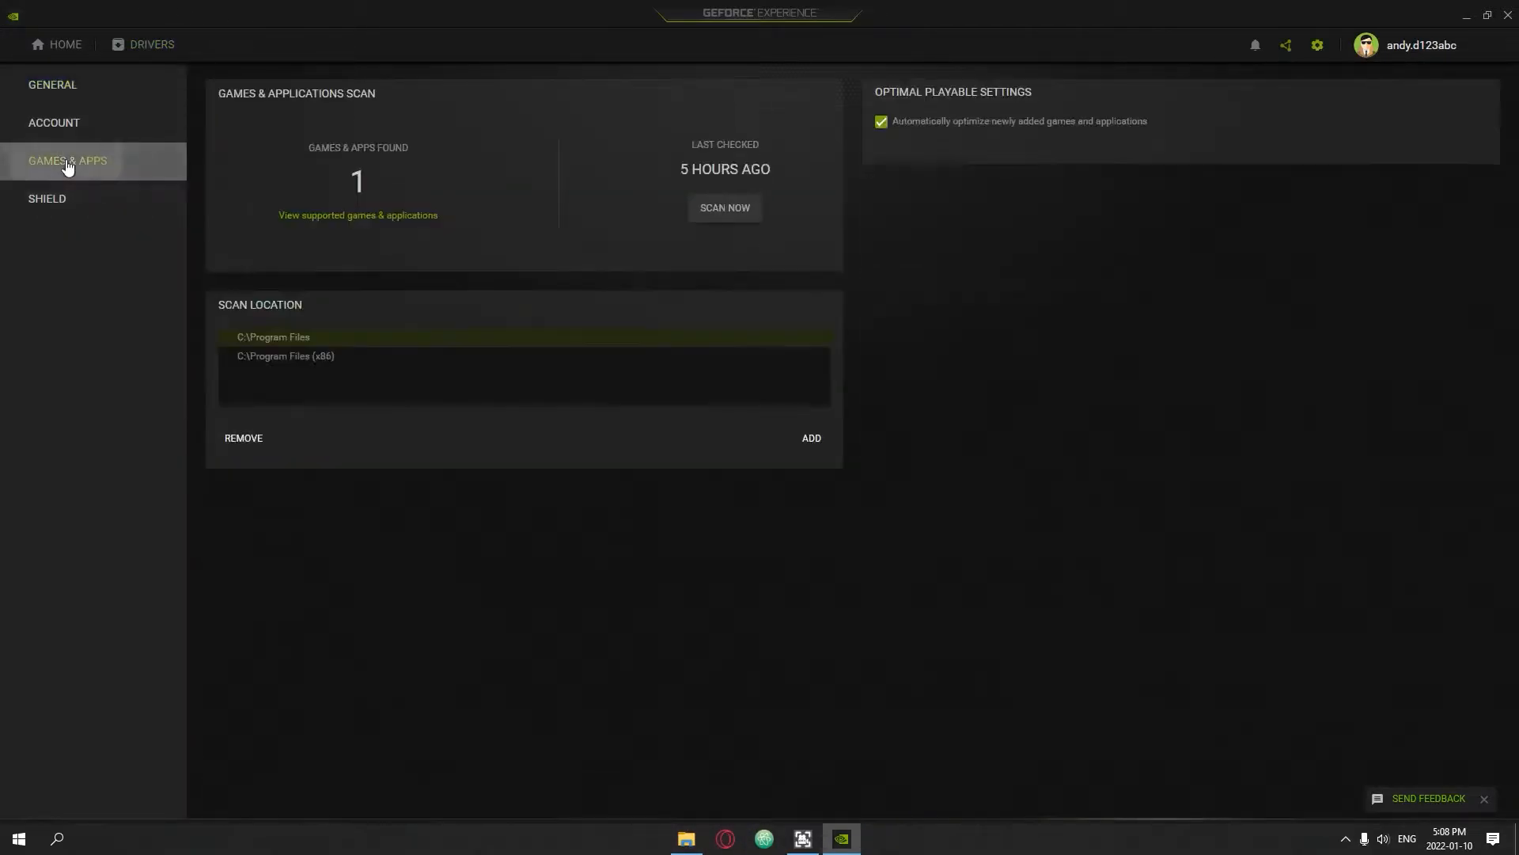
left_click(52, 85)
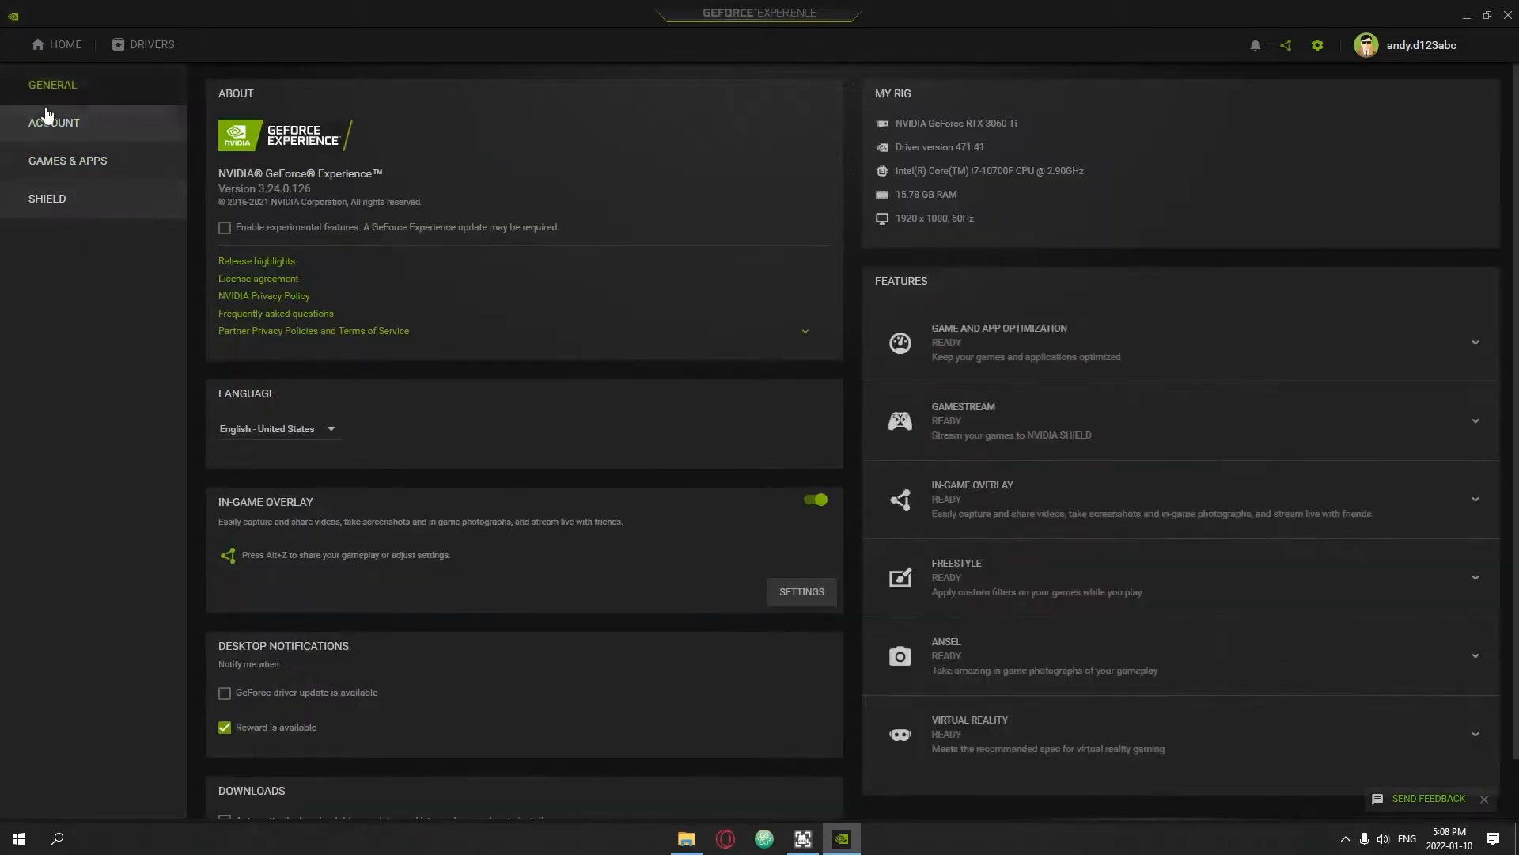
mouse_move(480, 137)
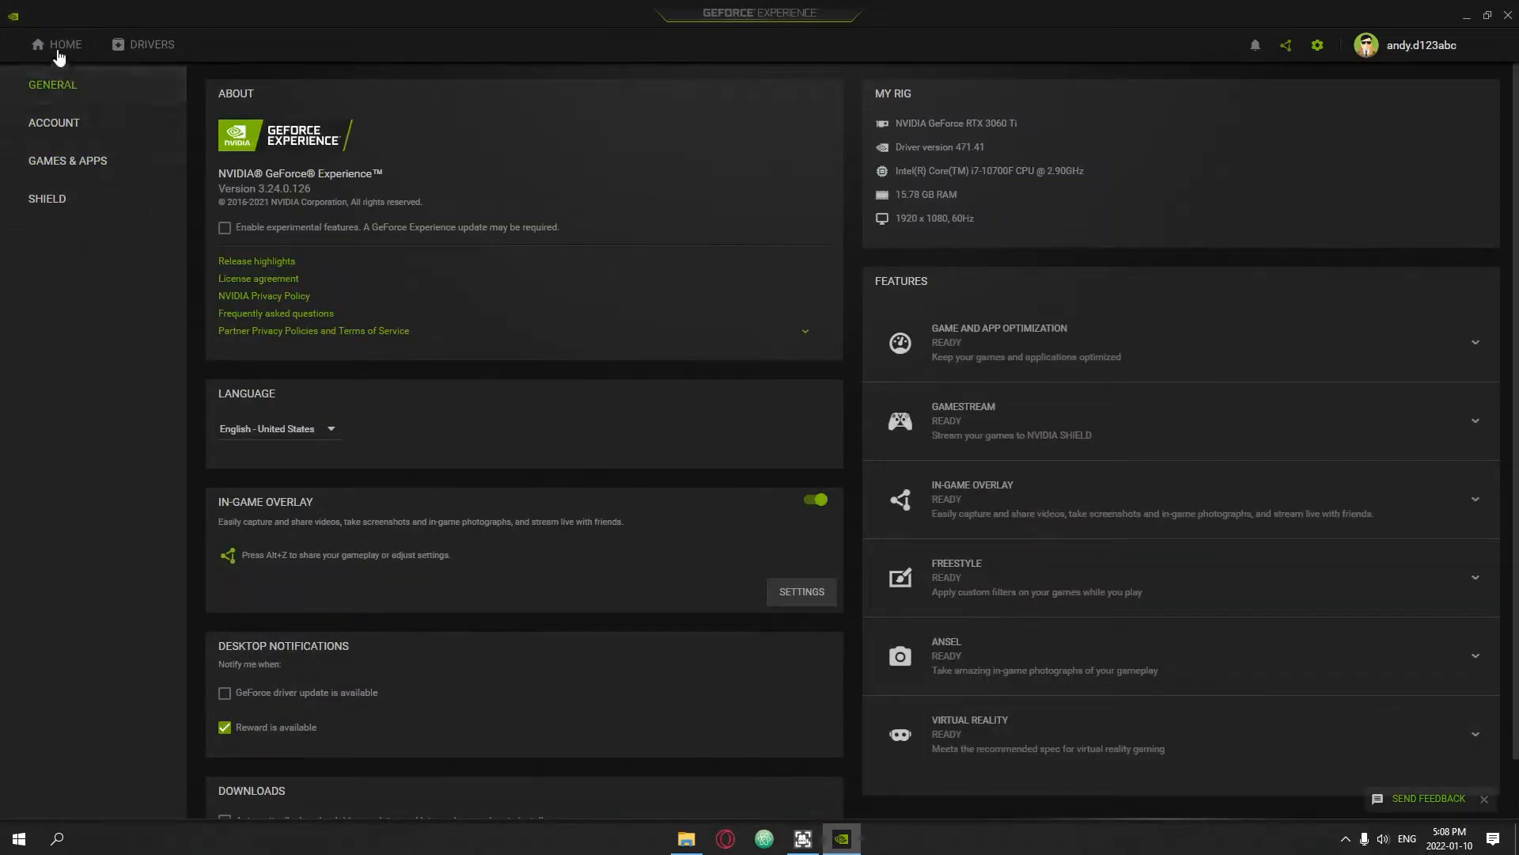
left_click(66, 161)
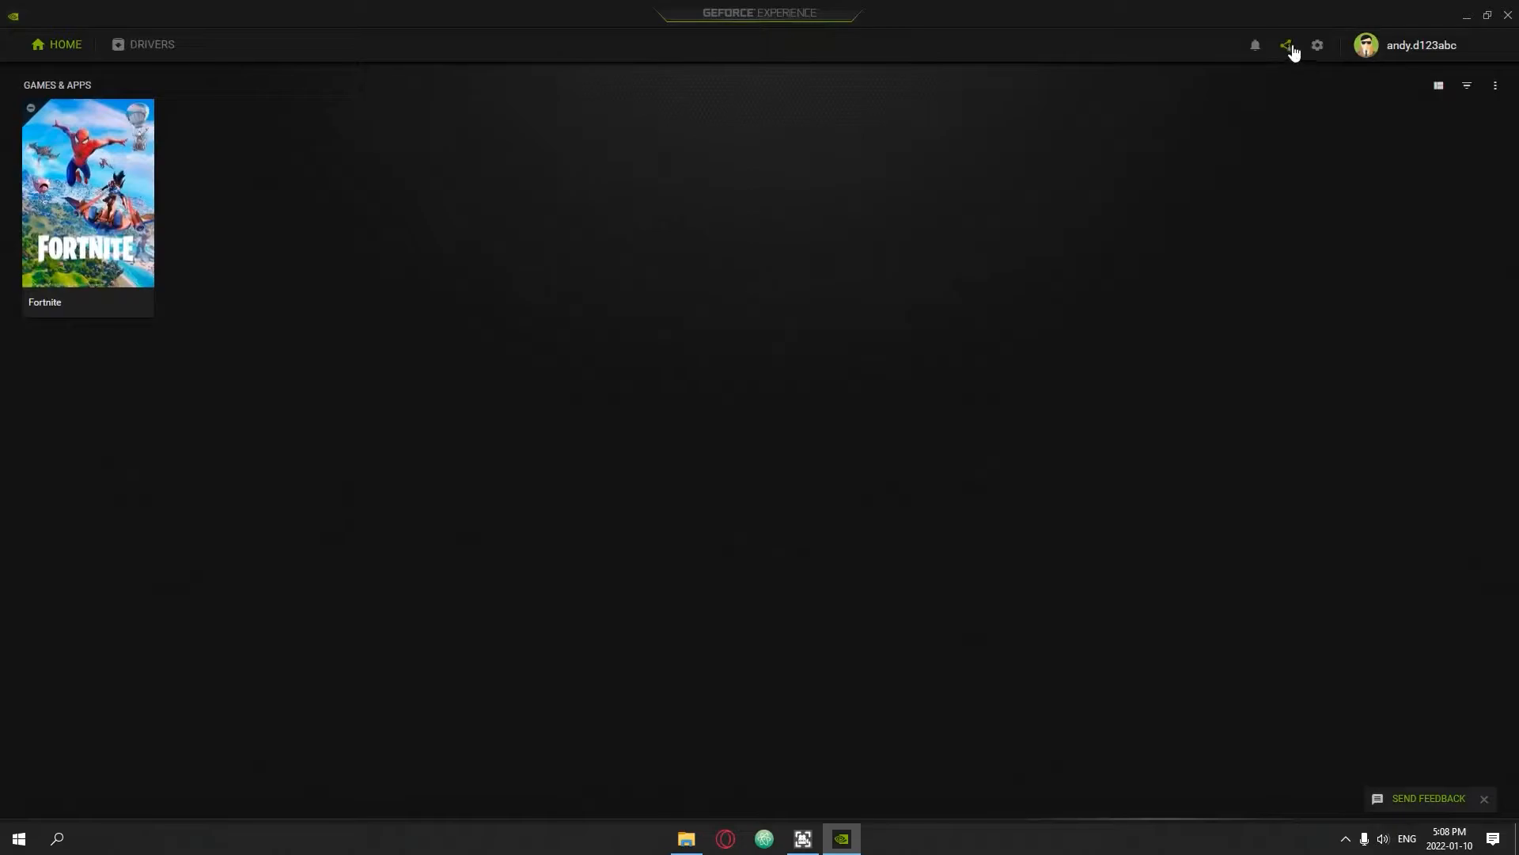
In overlay video capture, pick Medium quality (about 20 Mbps) and keep In-game resolution.
left_click(1287, 44)
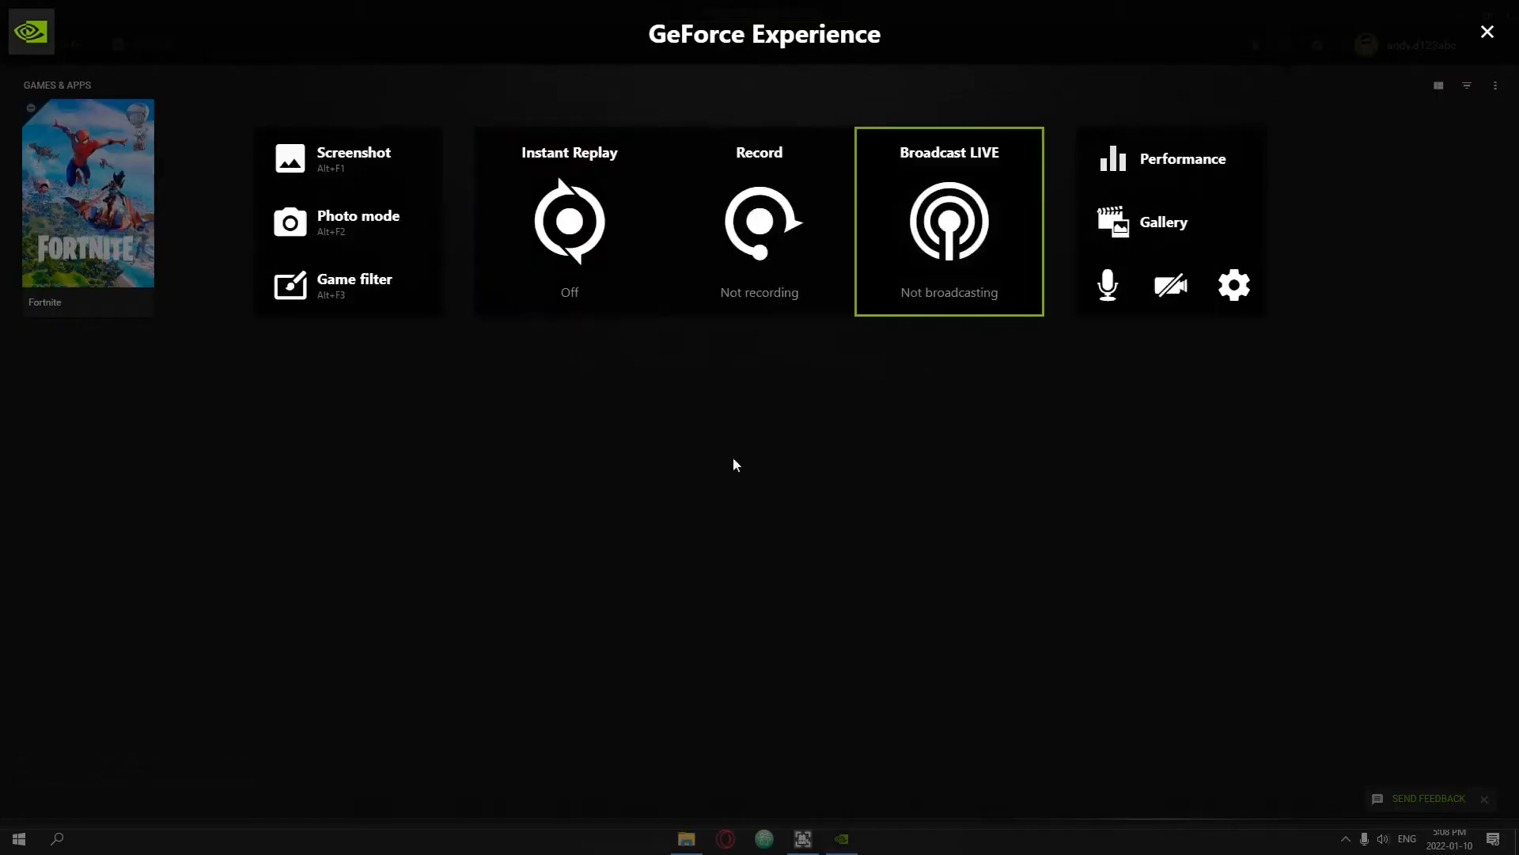
left_click(1233, 285)
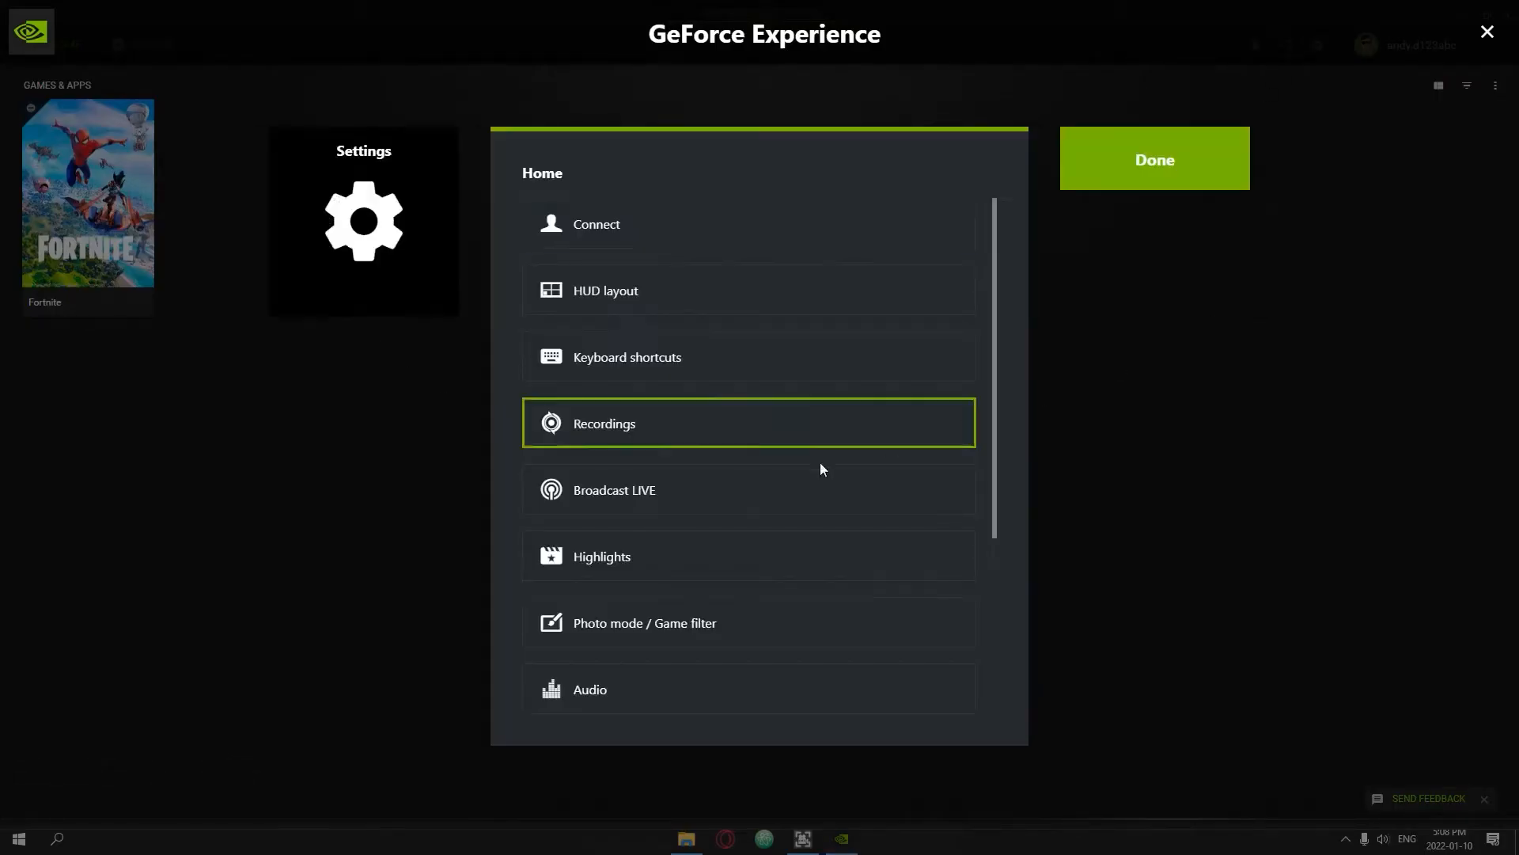
left_click(748, 423)
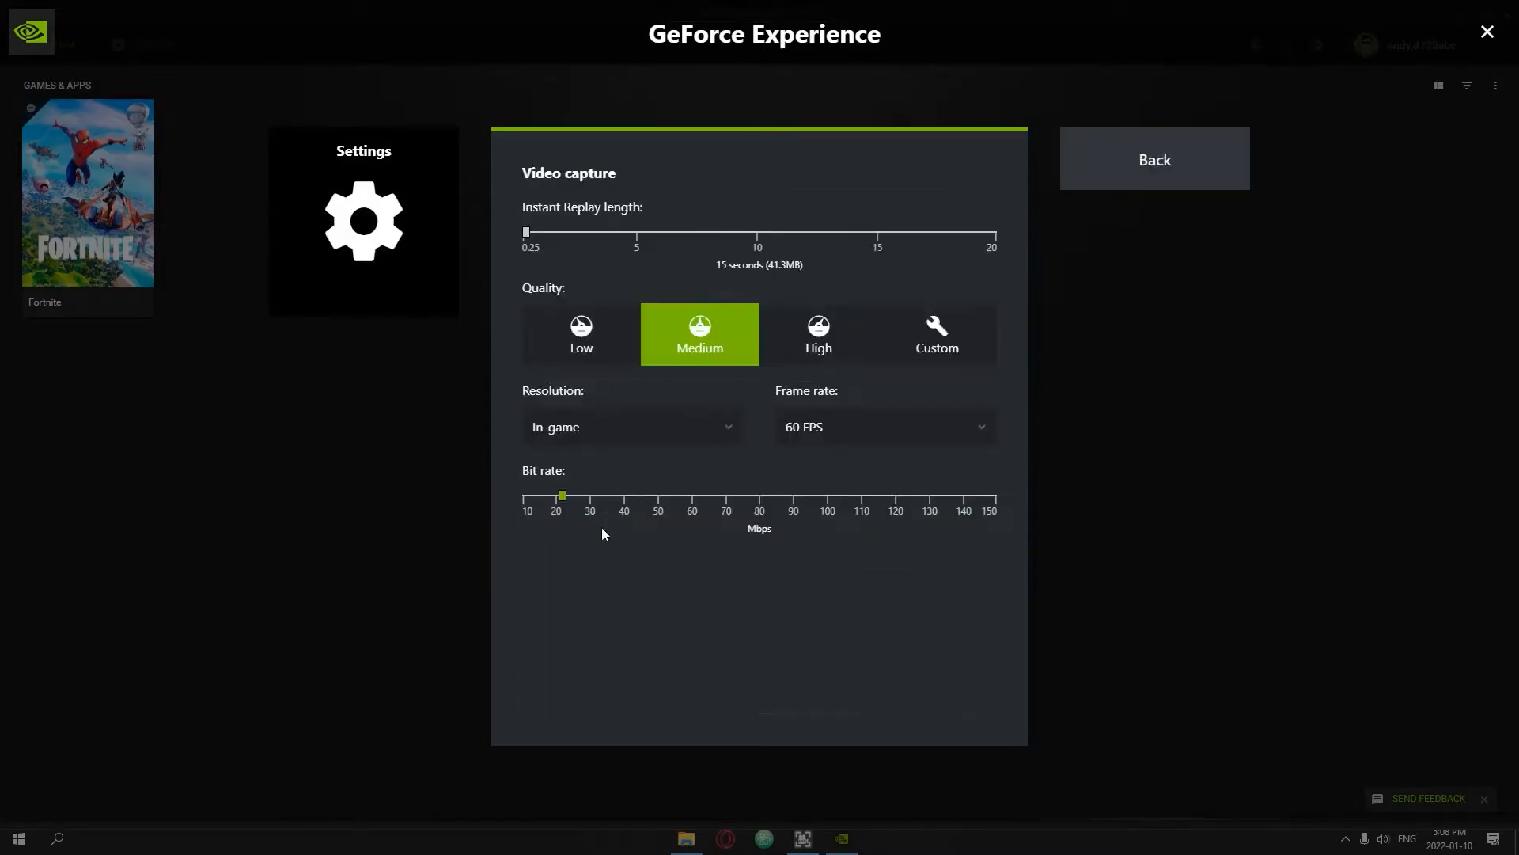
left_click(935, 333)
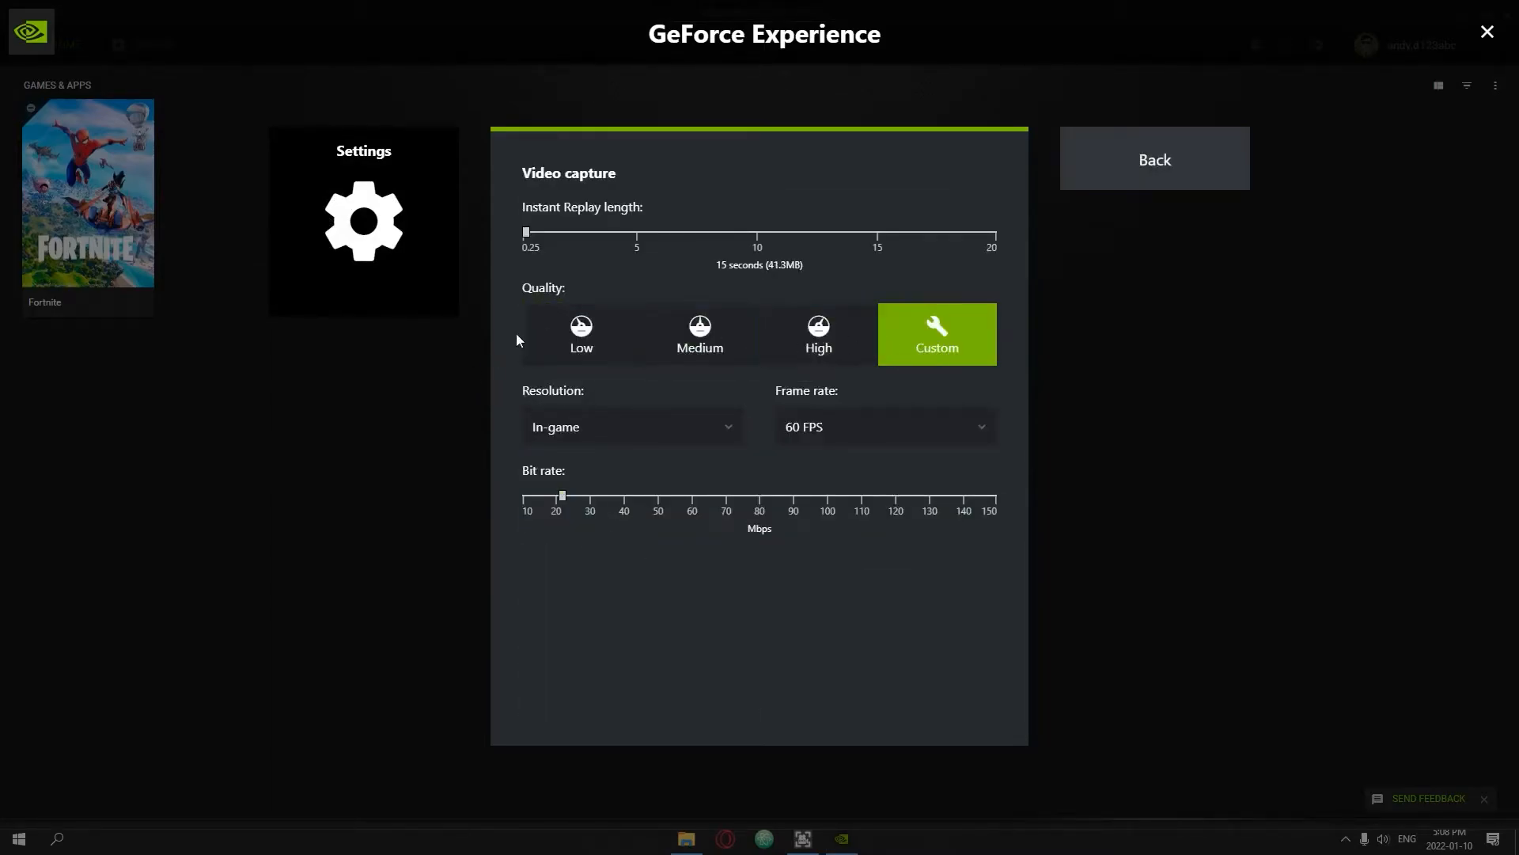
left_click(580, 333)
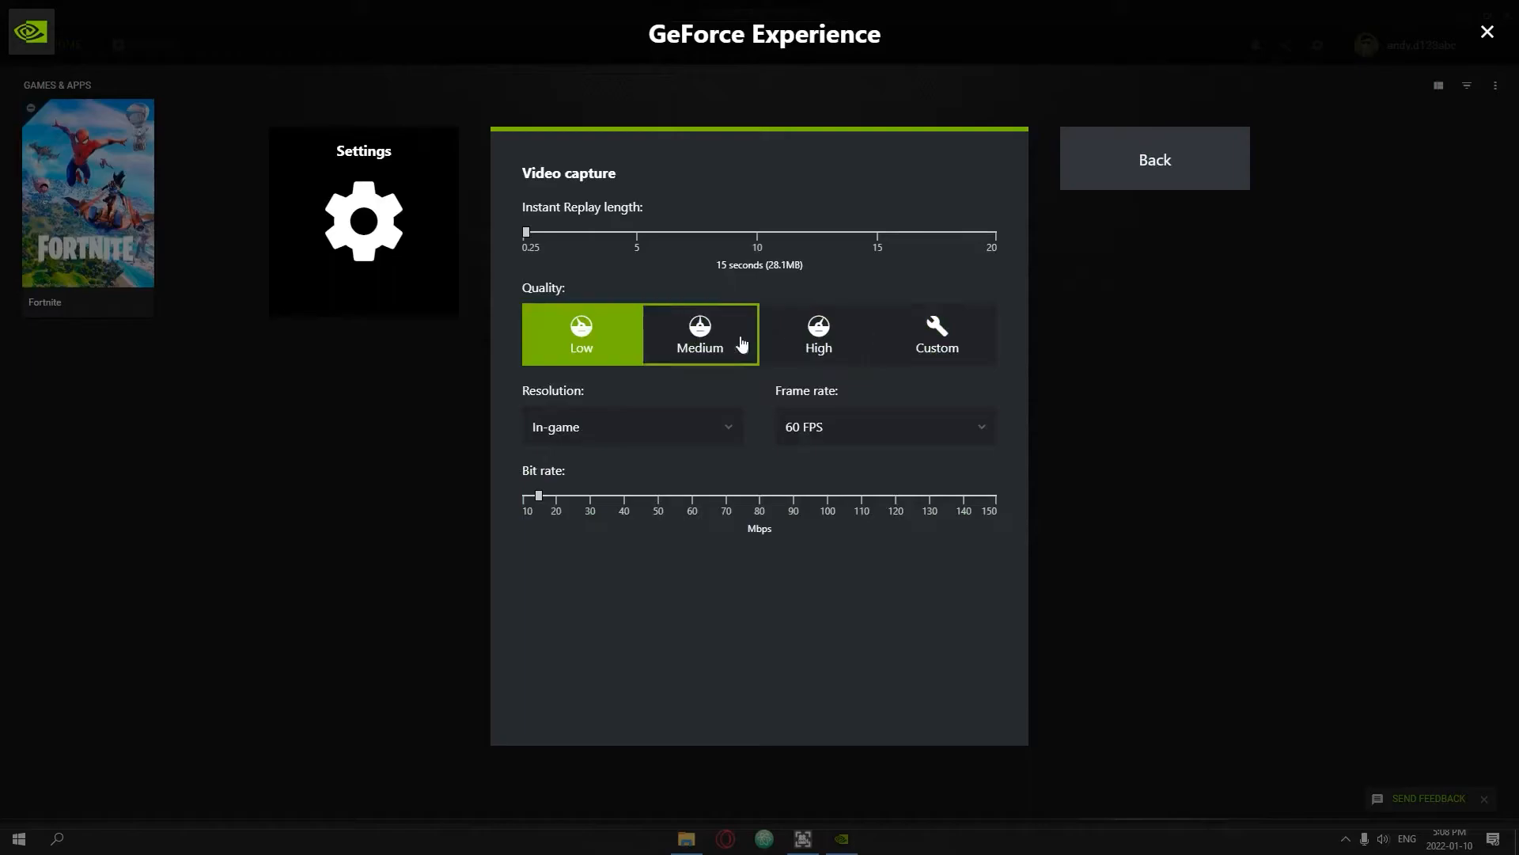
left_click(817, 334)
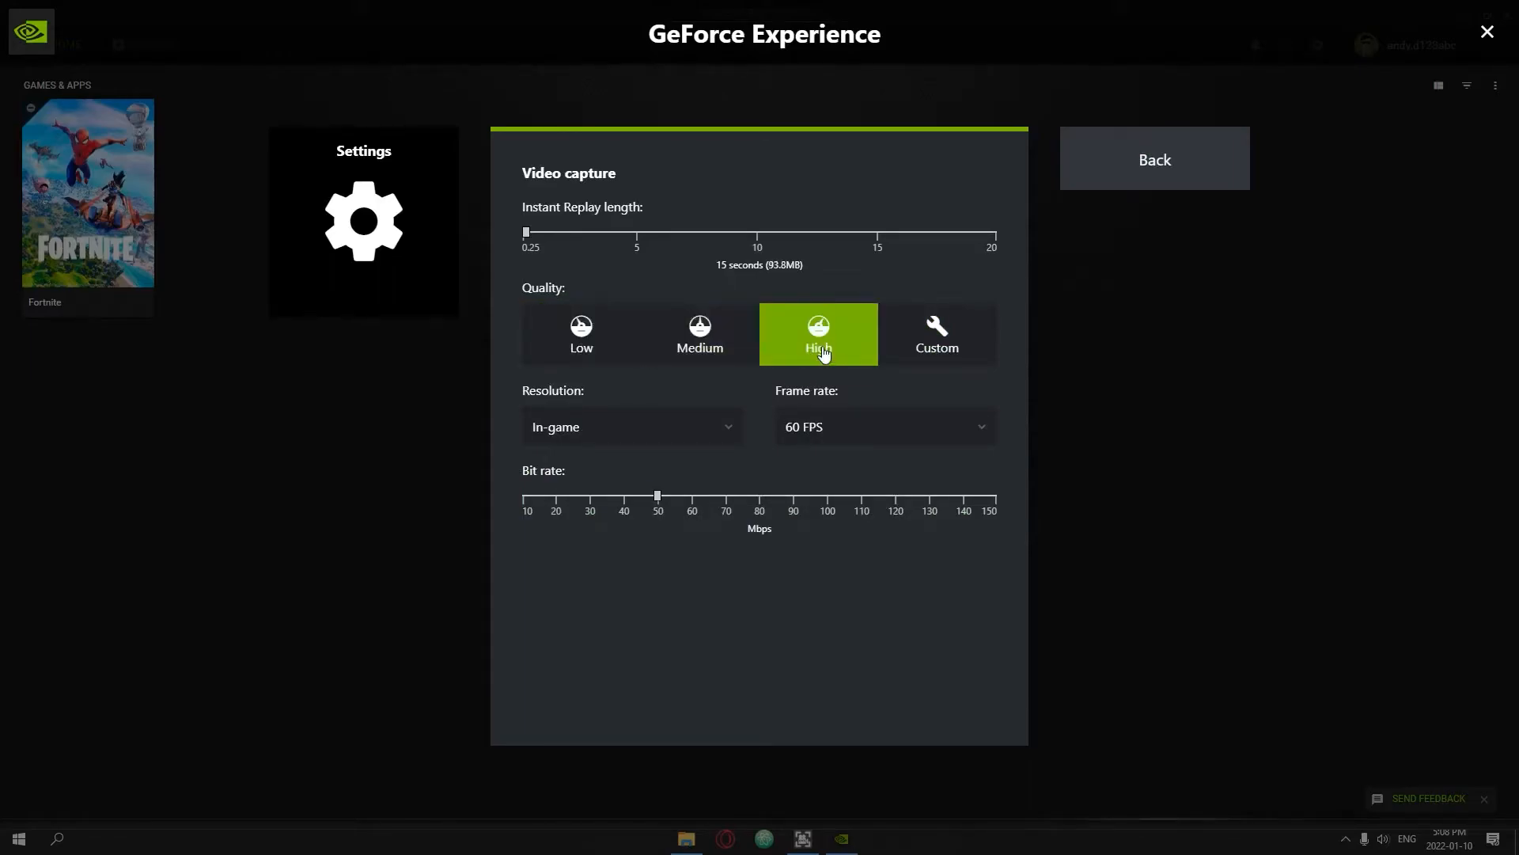
left_click(698, 333)
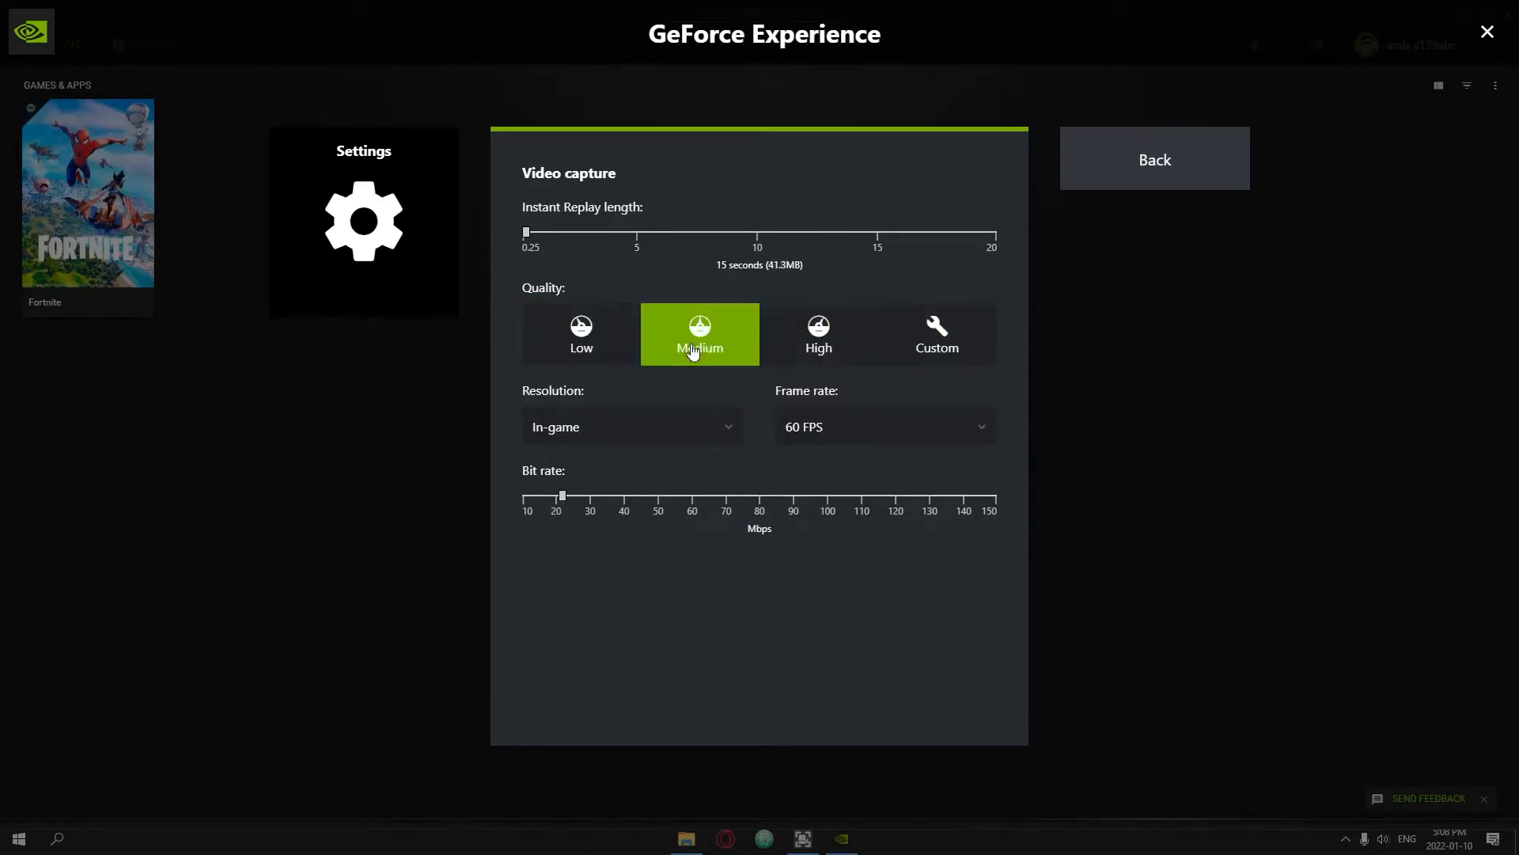
left_click(630, 427)
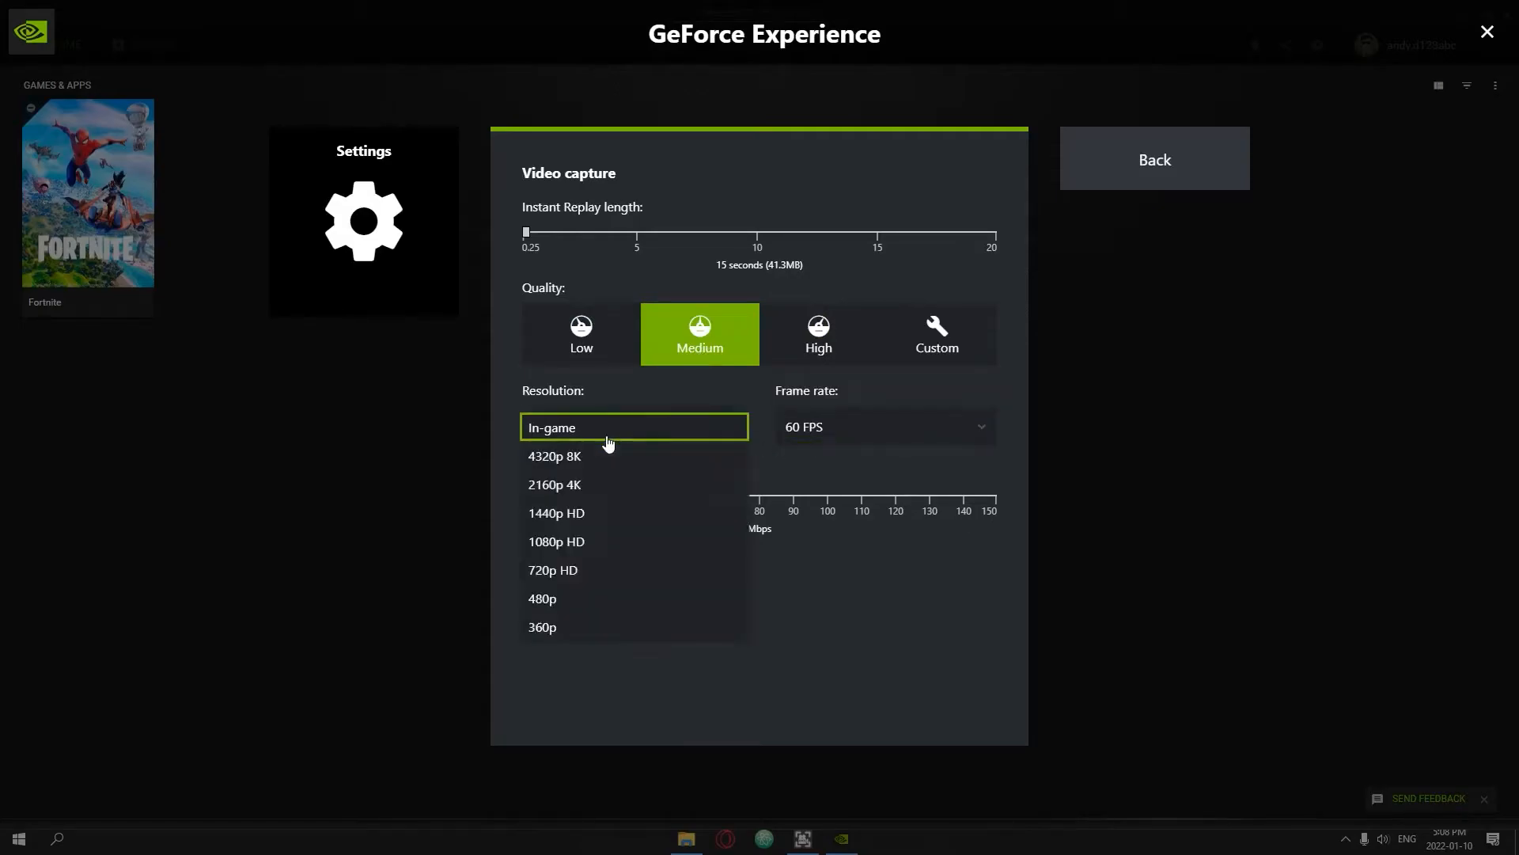
mouse_move(592, 431)
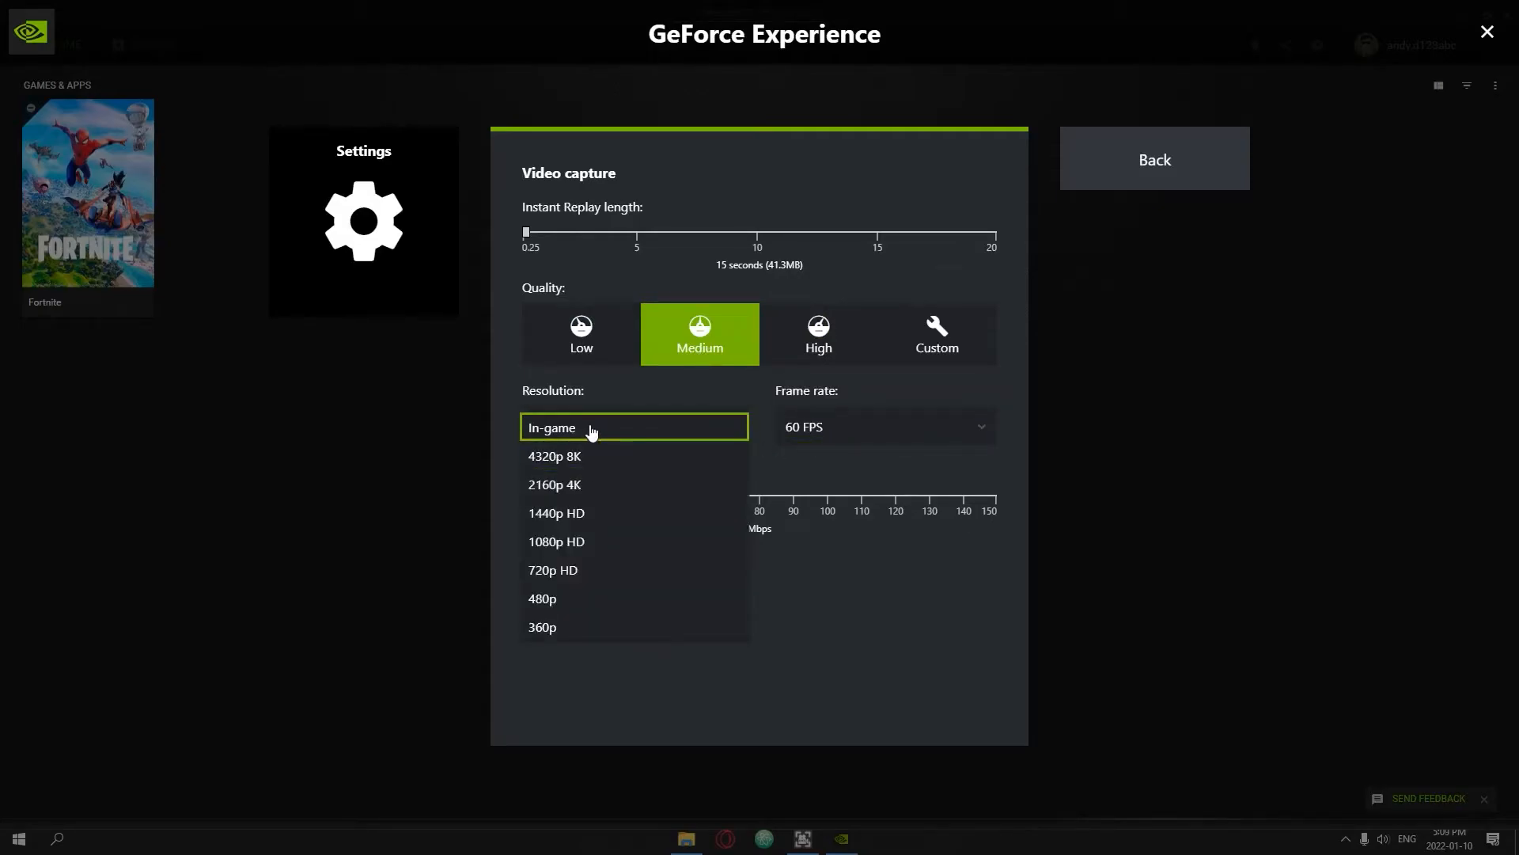
mouse_move(584, 456)
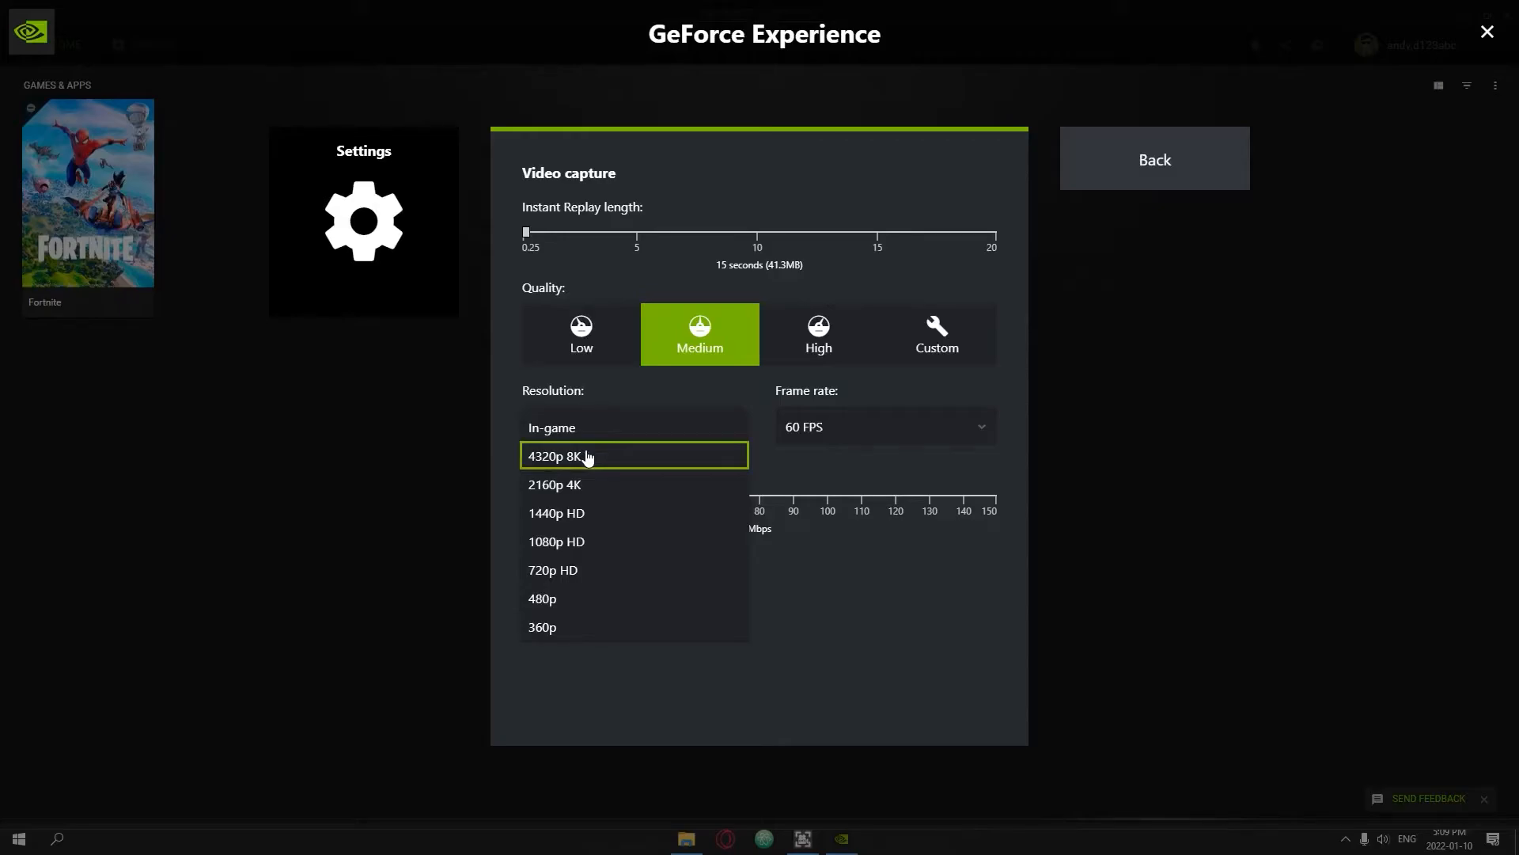
mouse_move(577, 513)
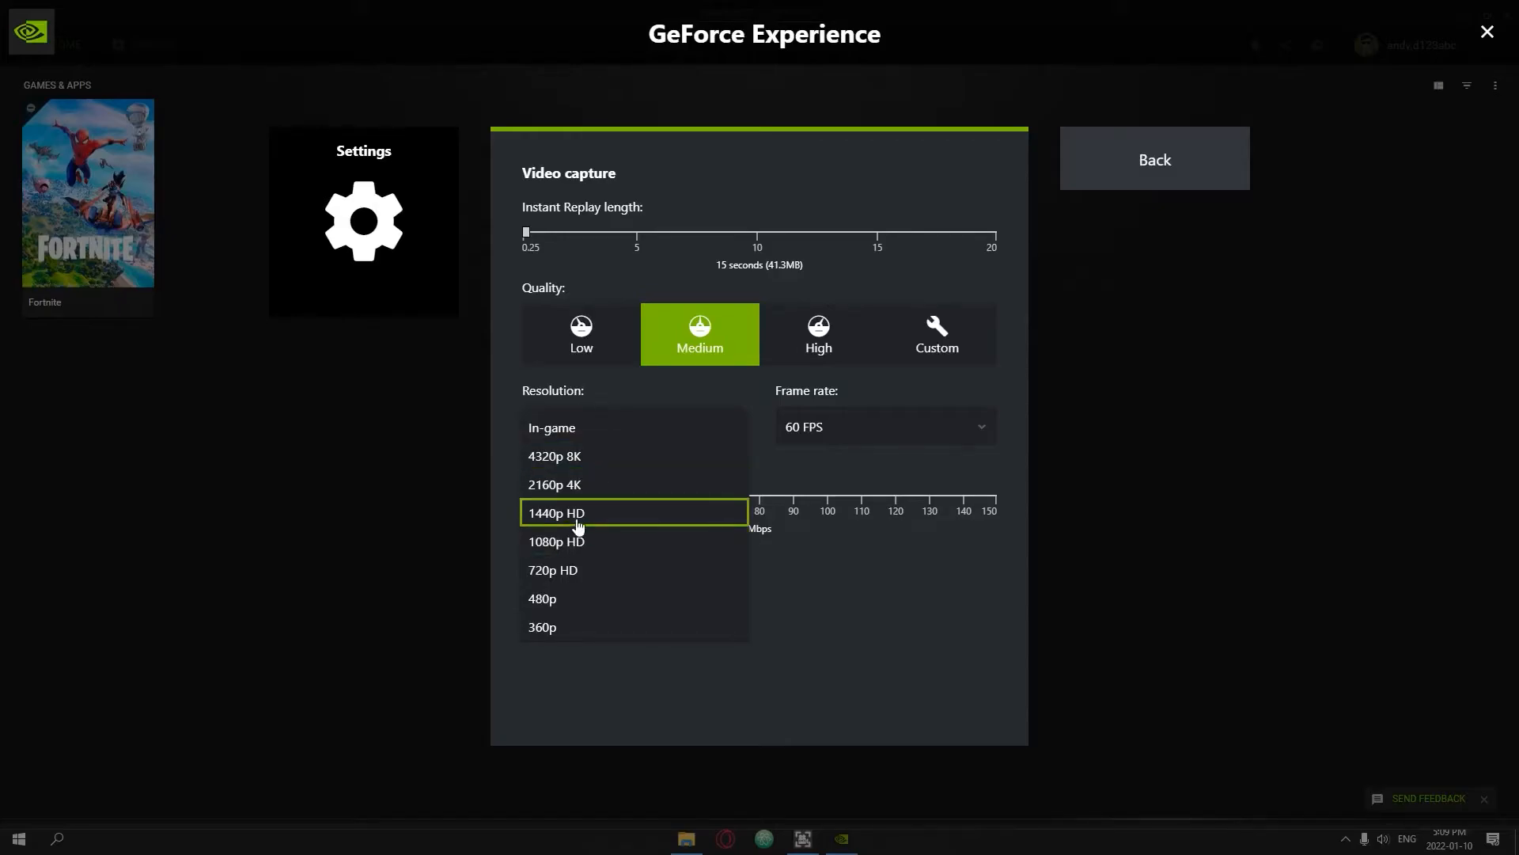
left_click(550, 427)
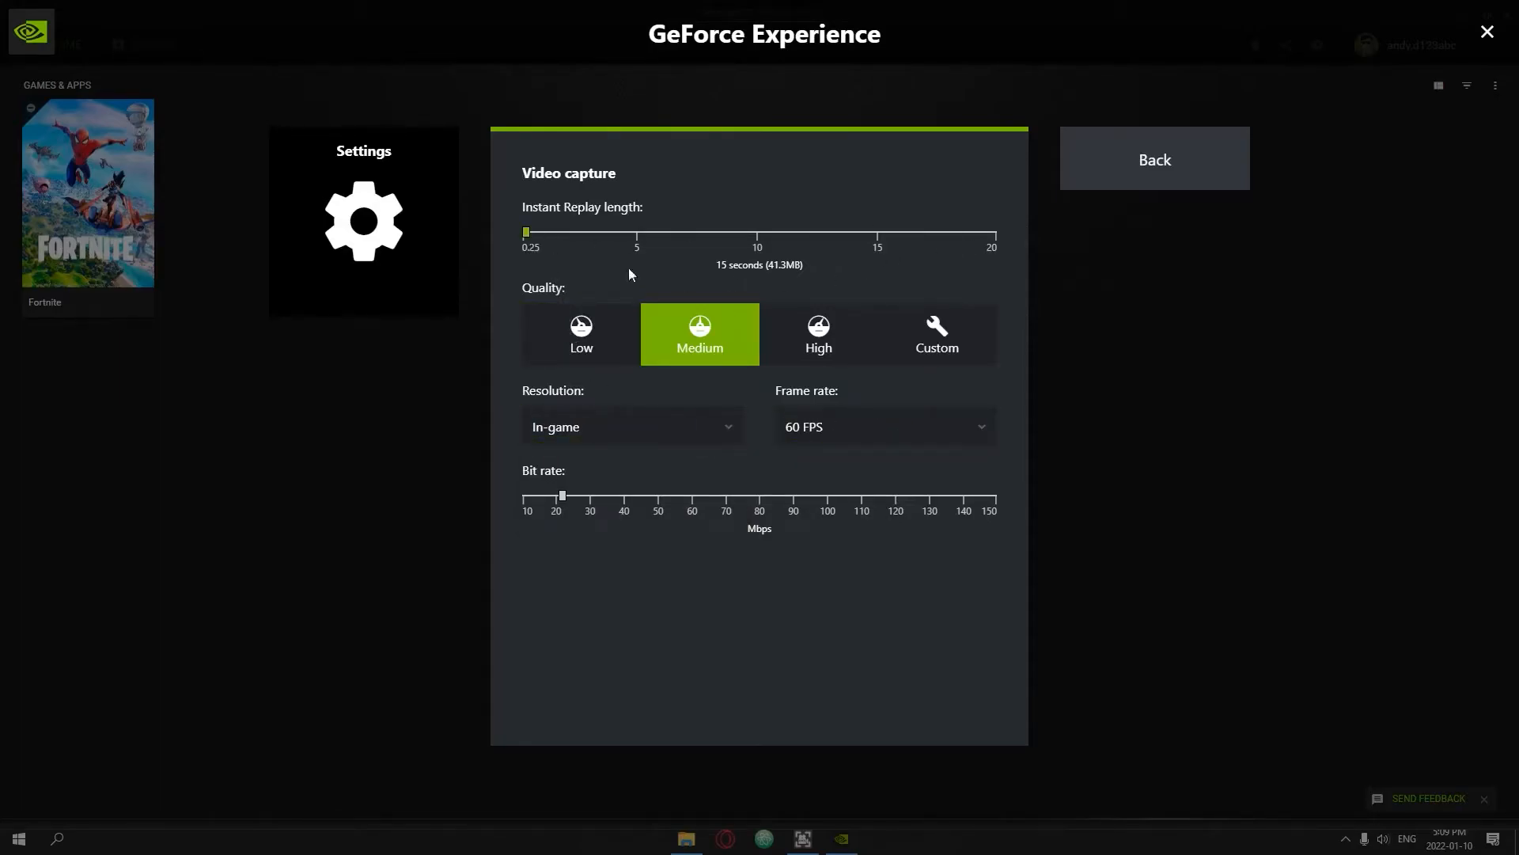
mouse_move(672, 214)
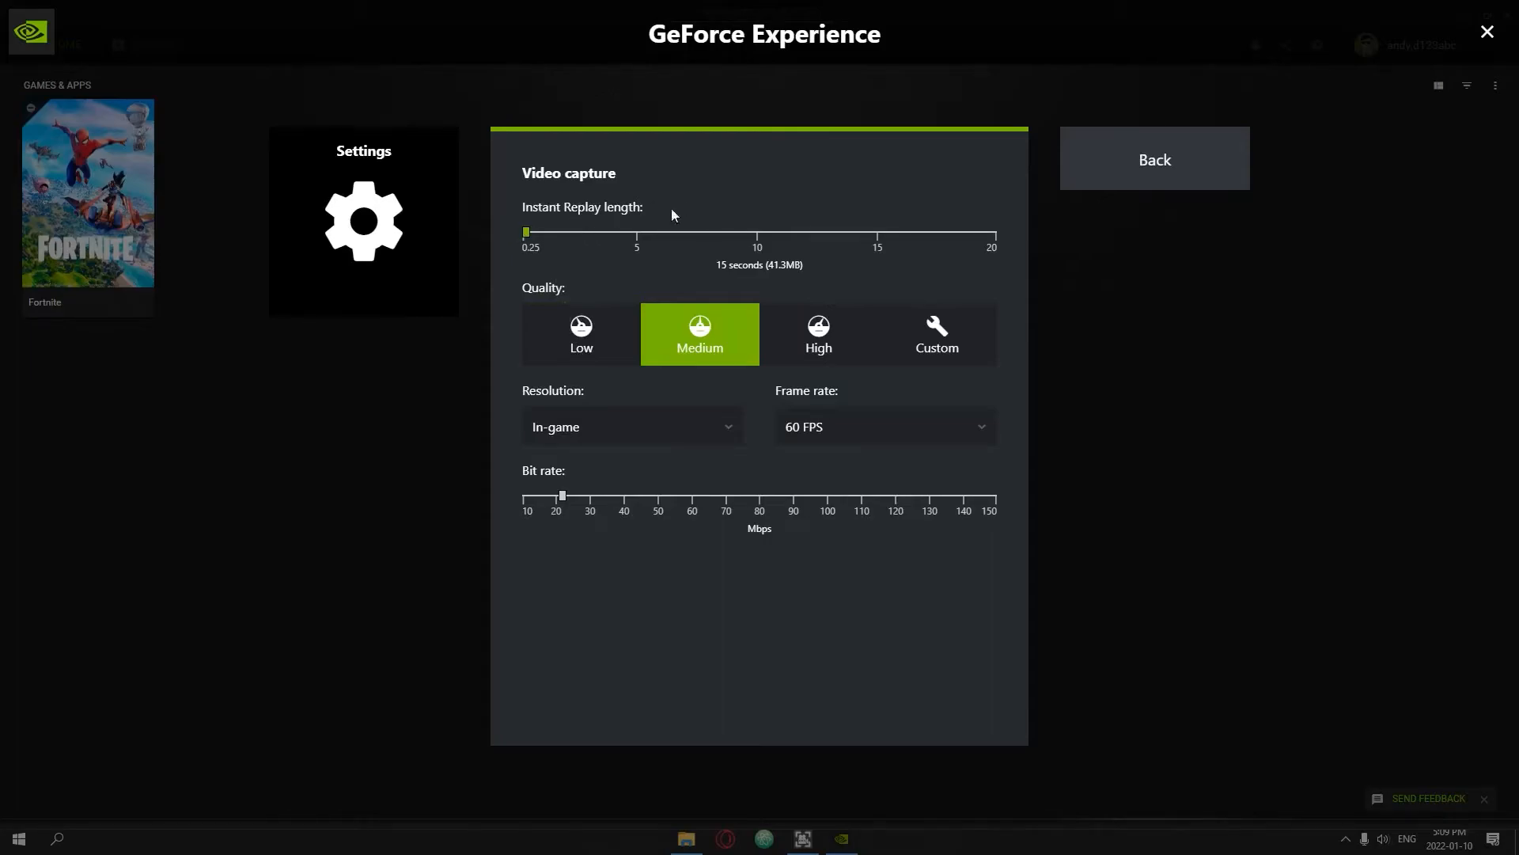
Save Highlights temporary files to D:\FN Clips\Fortnite (5 GB limit) and close overlay settings.
left_click(1153, 159)
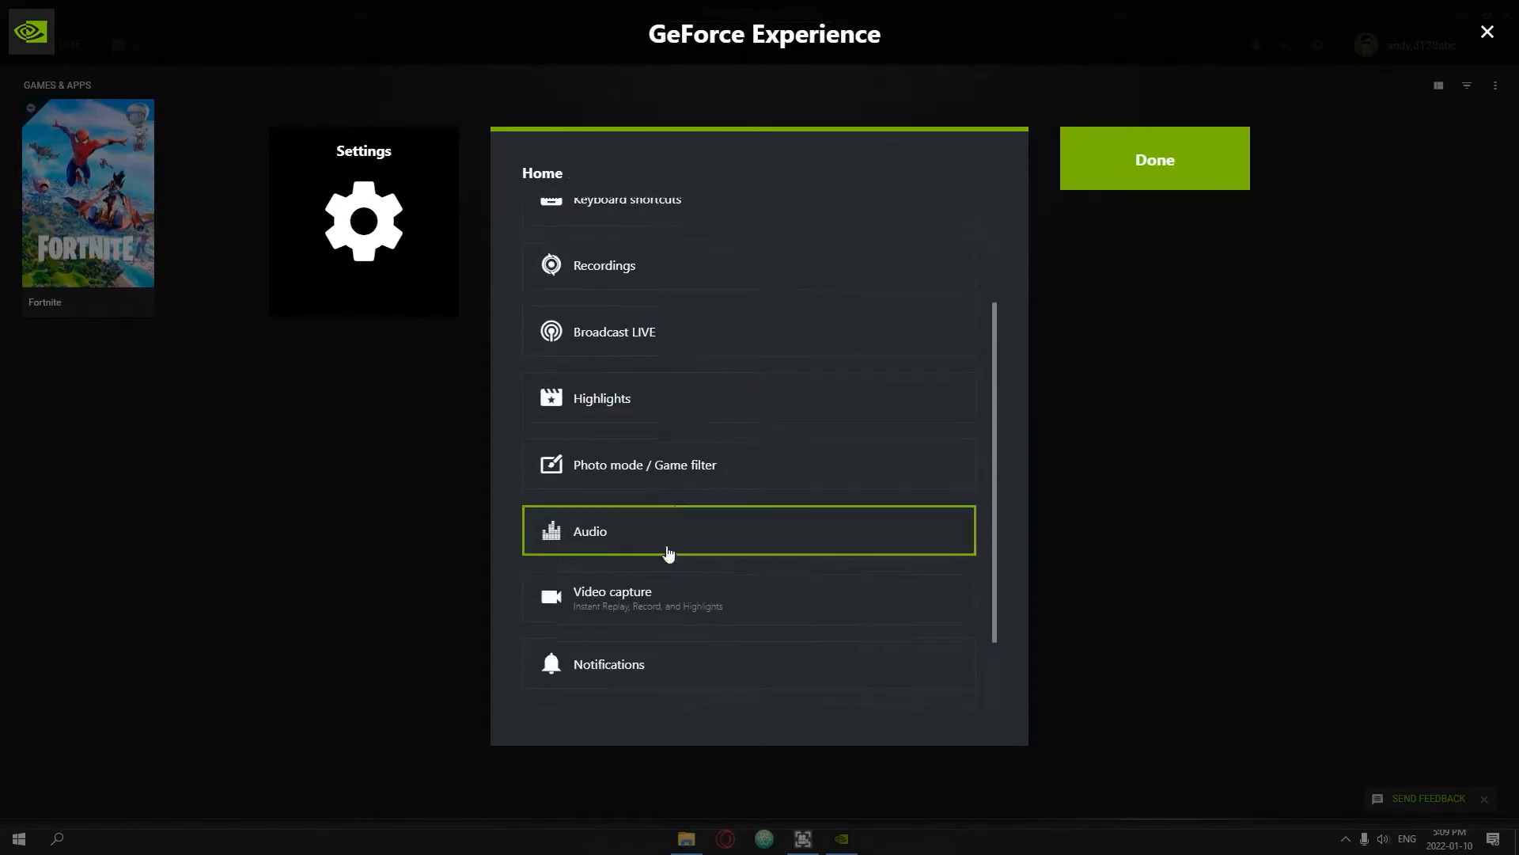
left_click(601, 397)
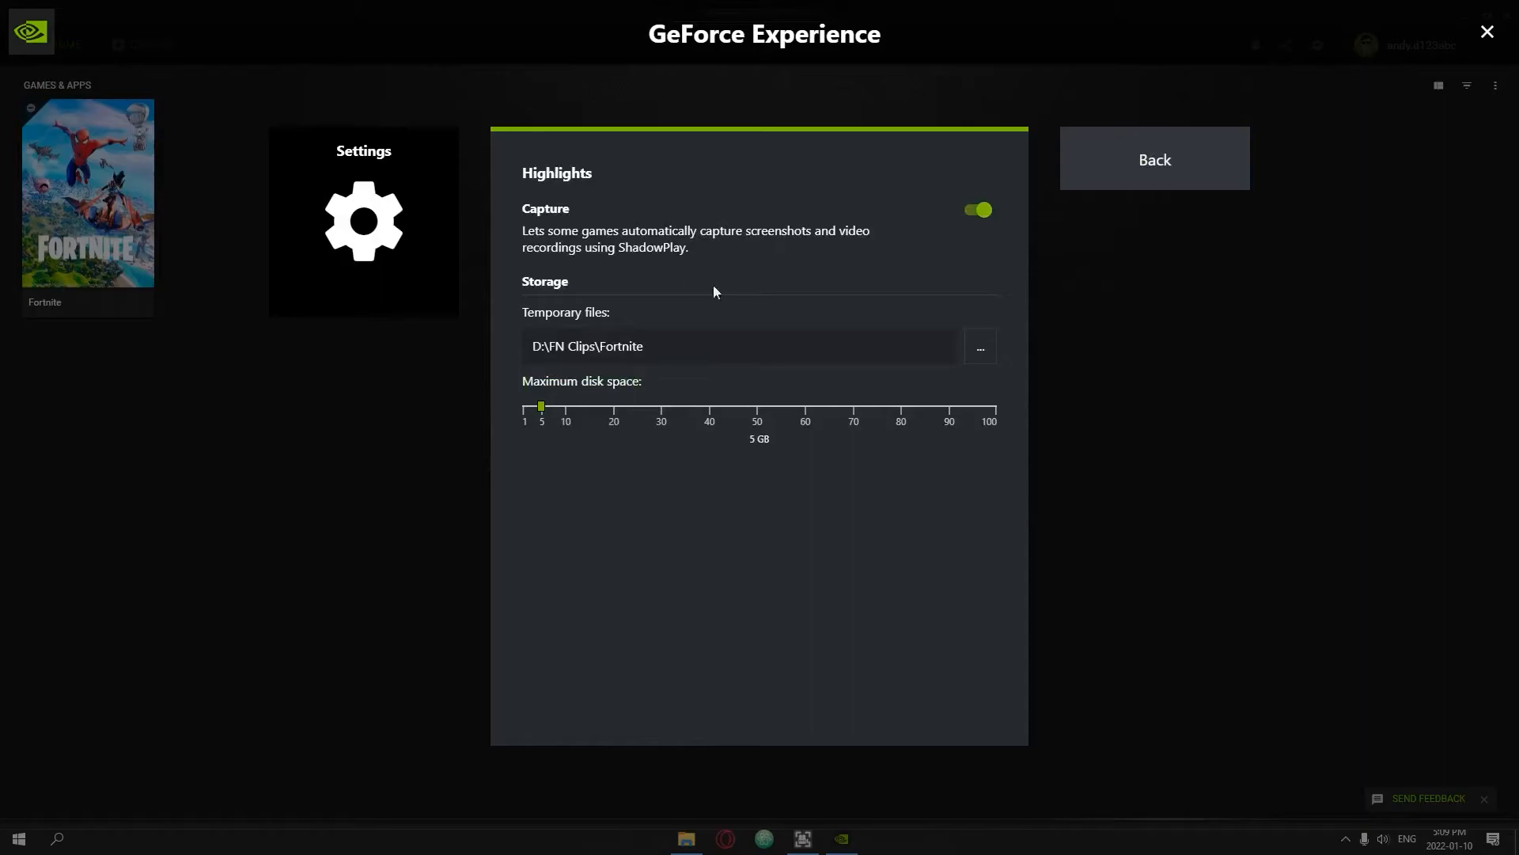
left_click(980, 346)
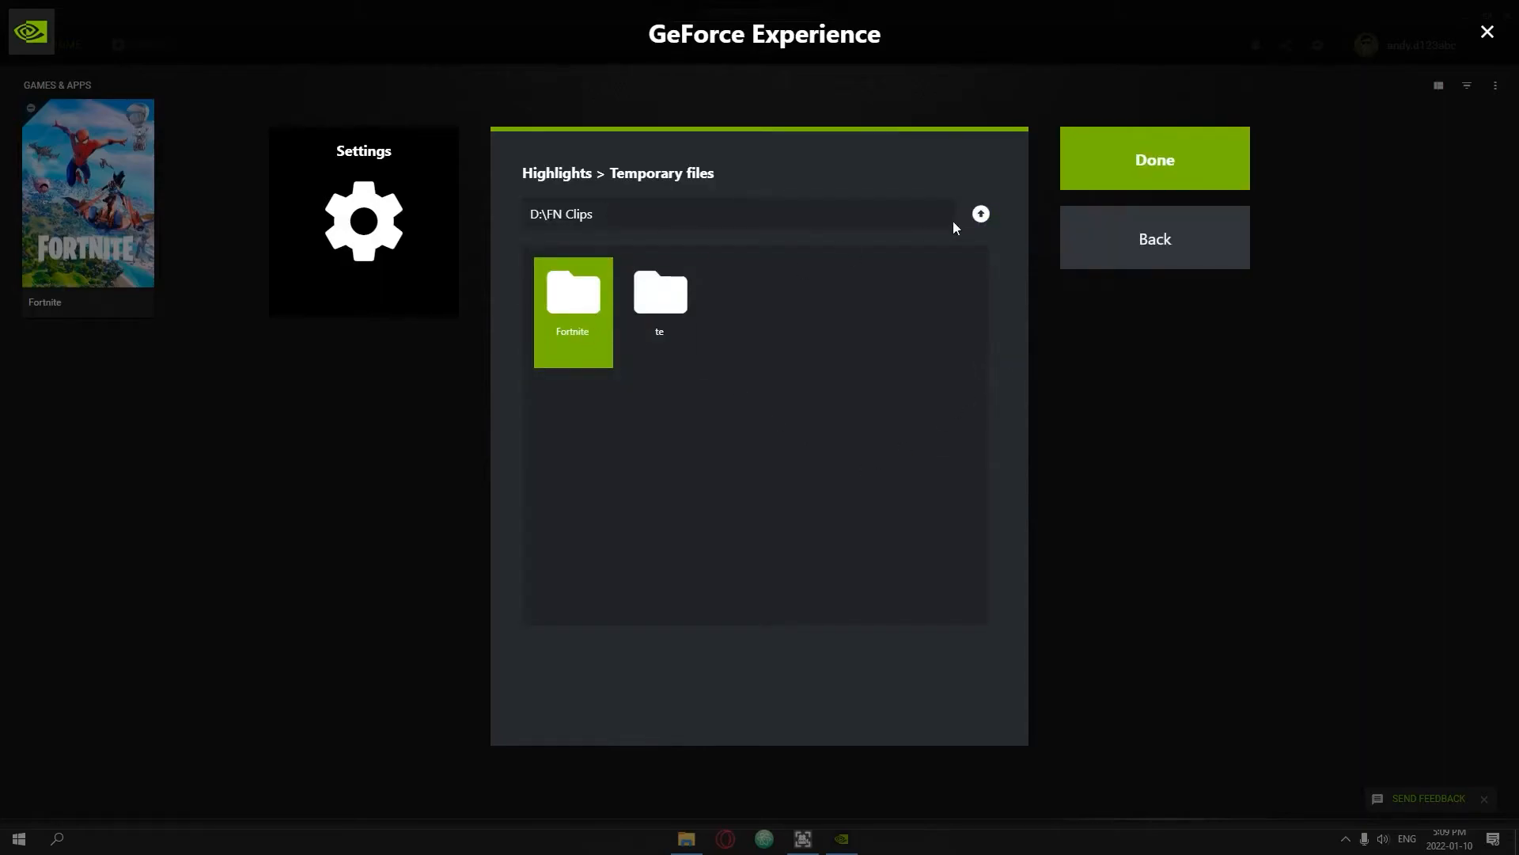
left_click(980, 213)
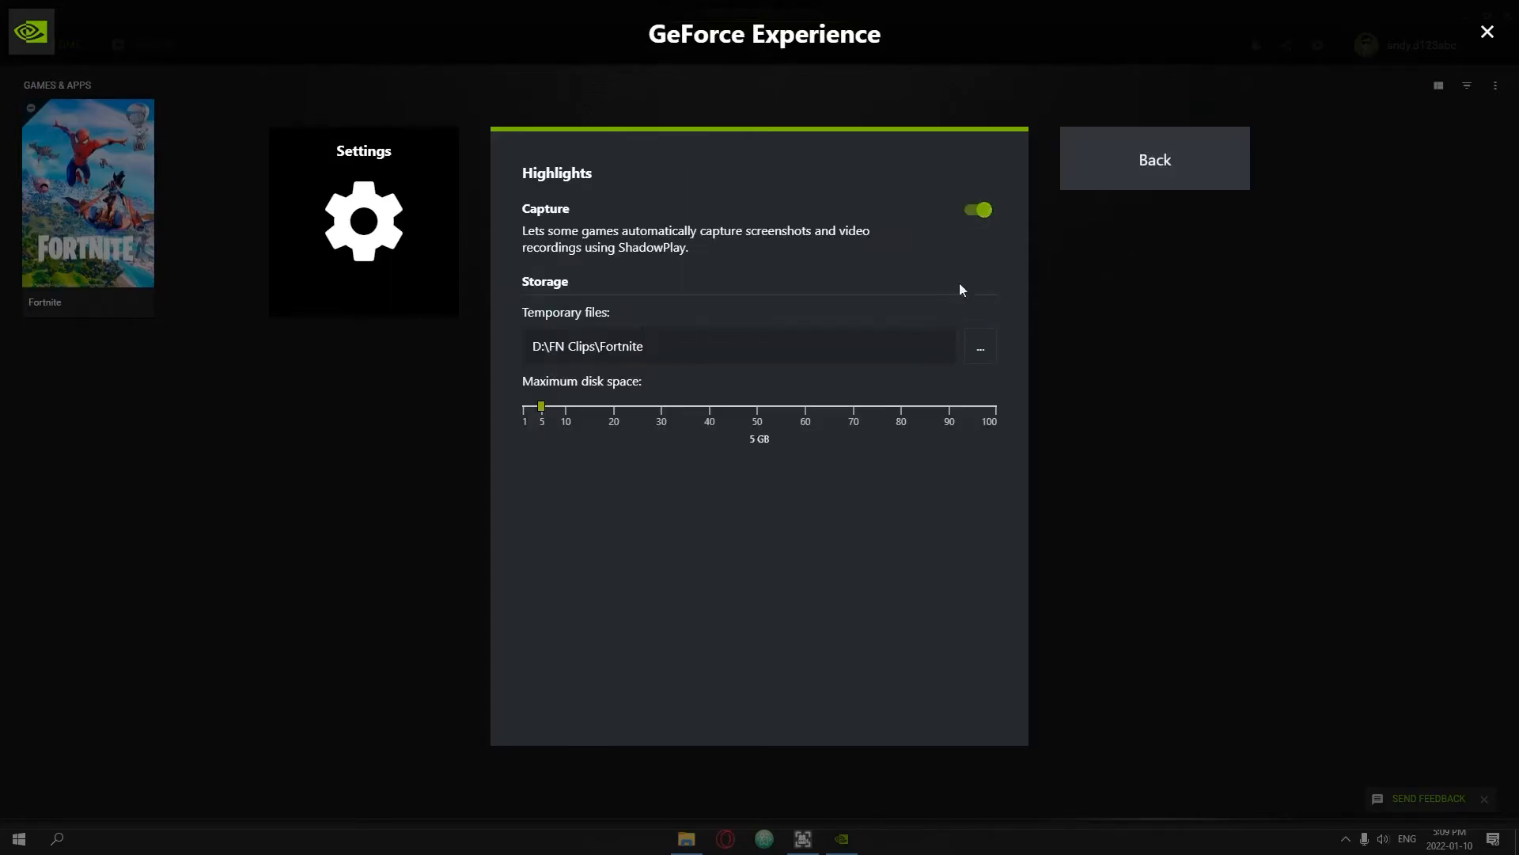
left_click(1152, 158)
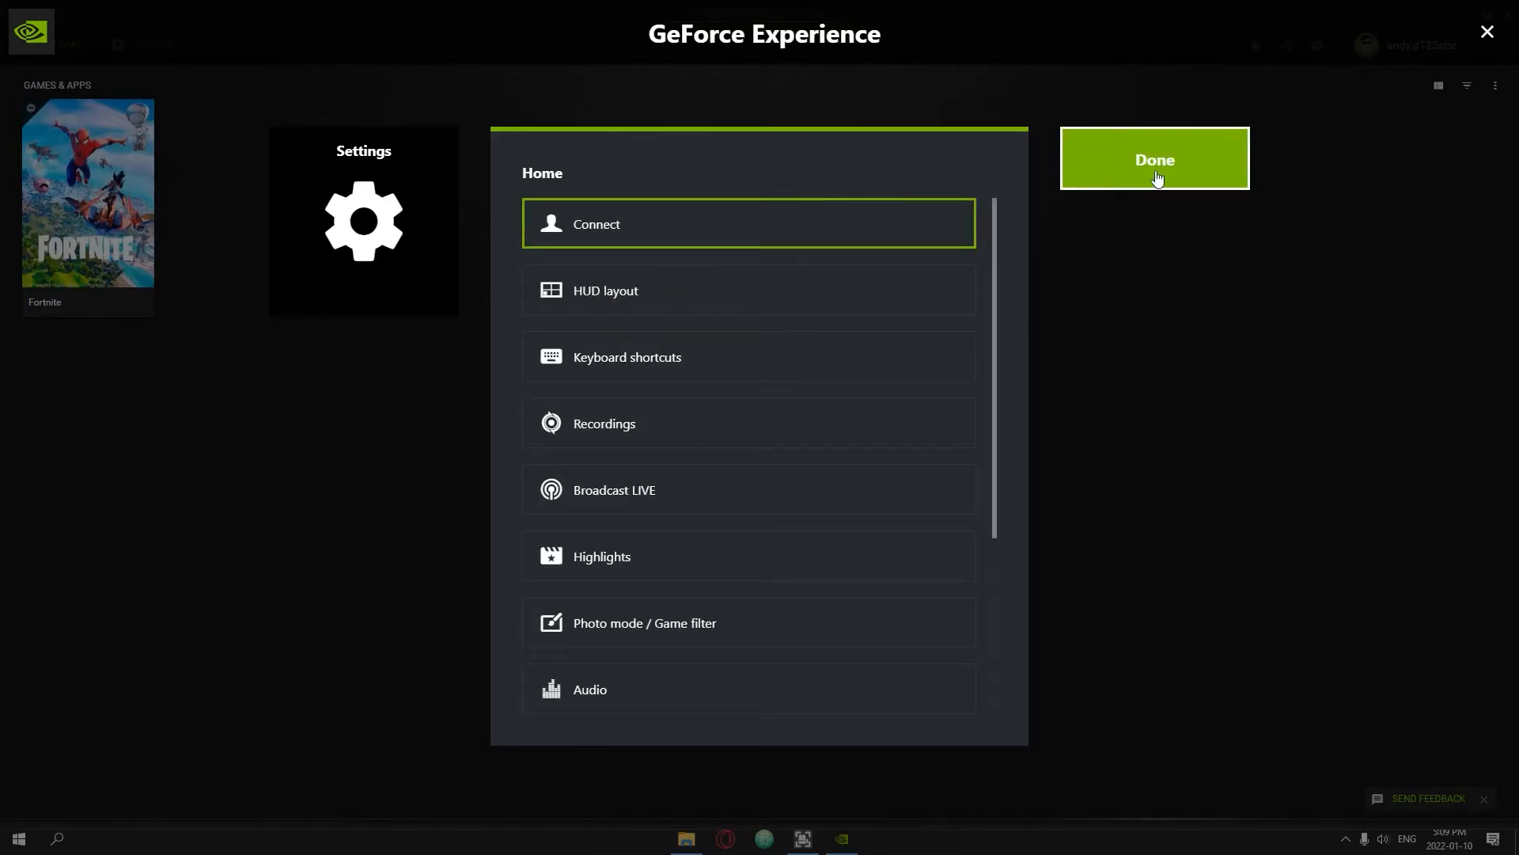
left_click(1153, 159)
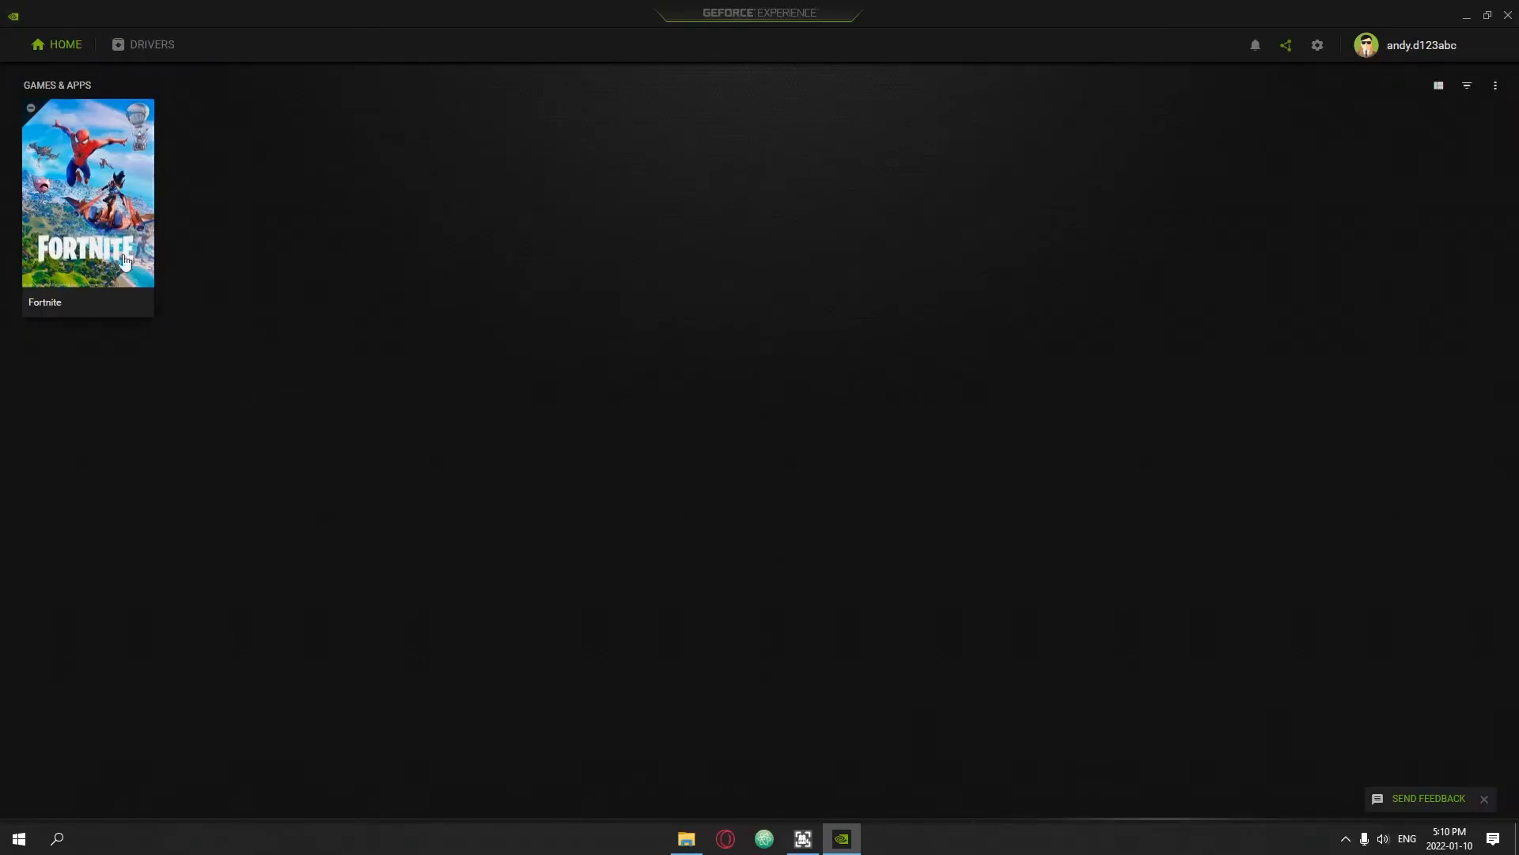
mouse_move(535, 611)
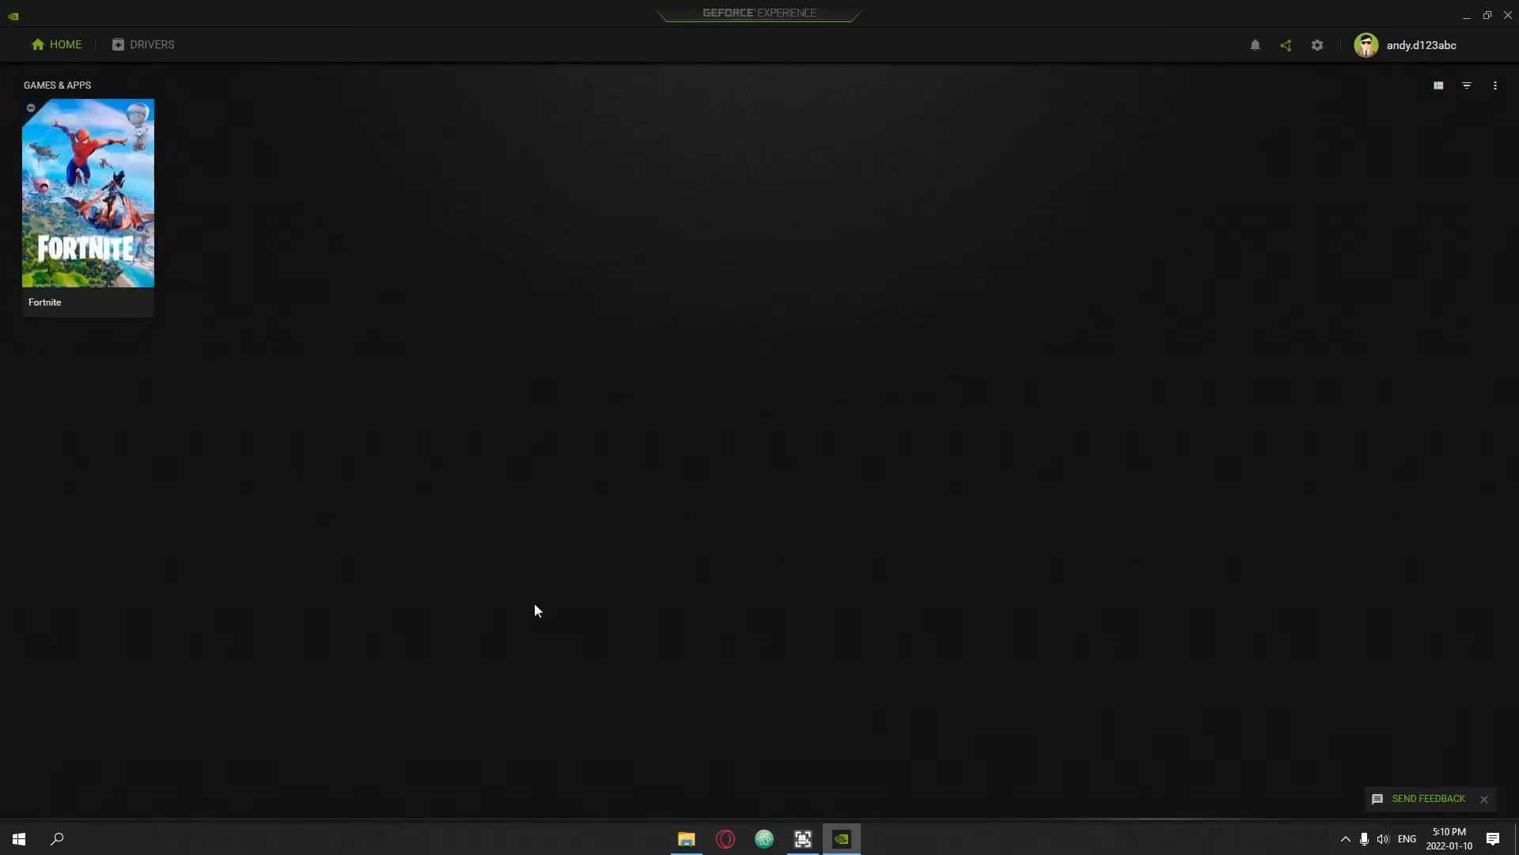
mouse_move(530, 636)
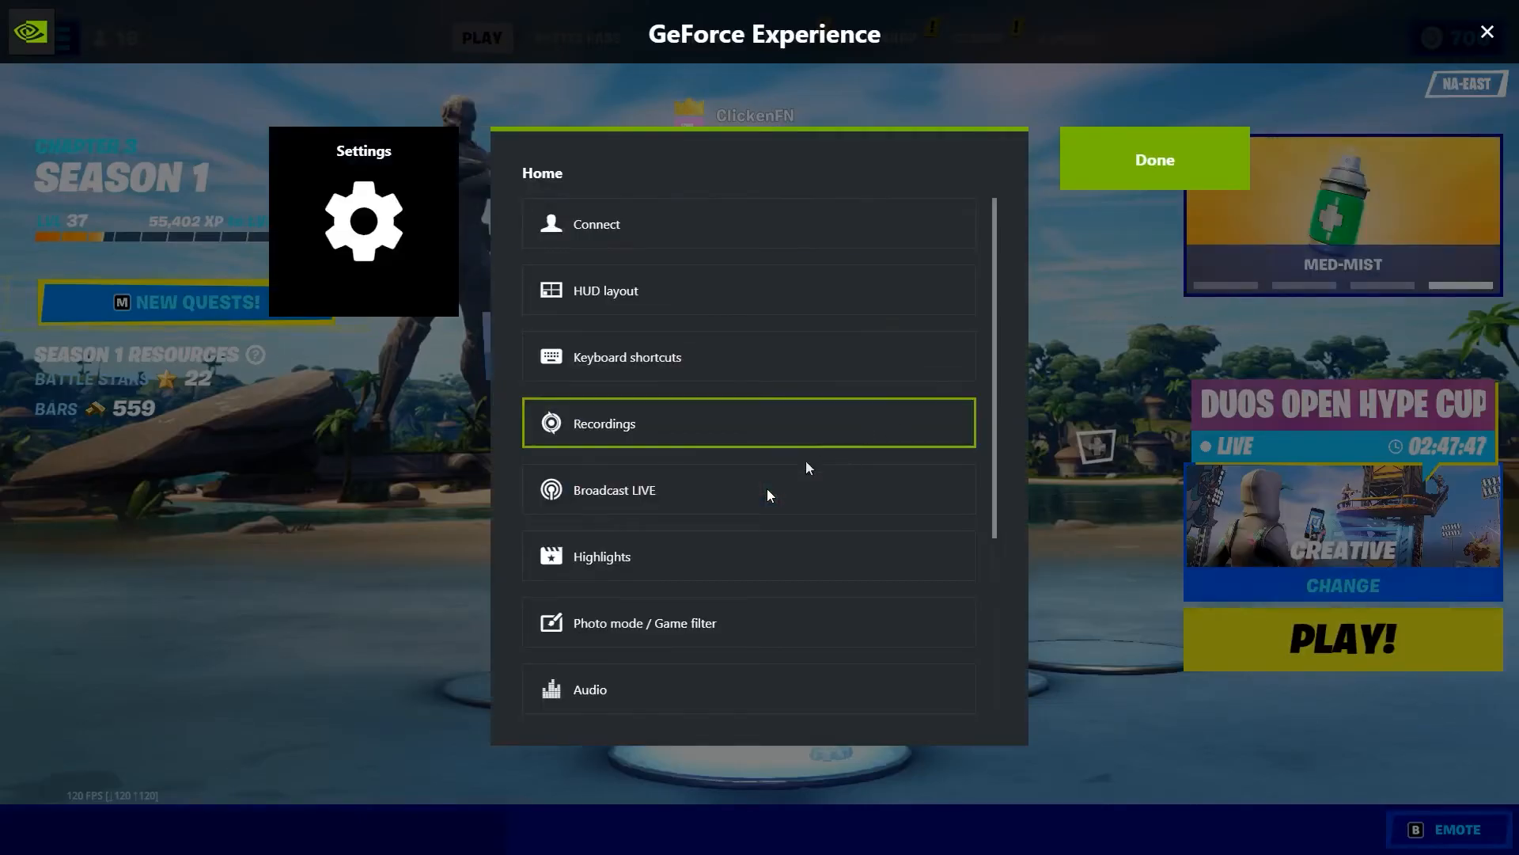
Review Fortnite highlight events in Highlights (Eliminated off, others on), then leave.
left_click(601, 556)
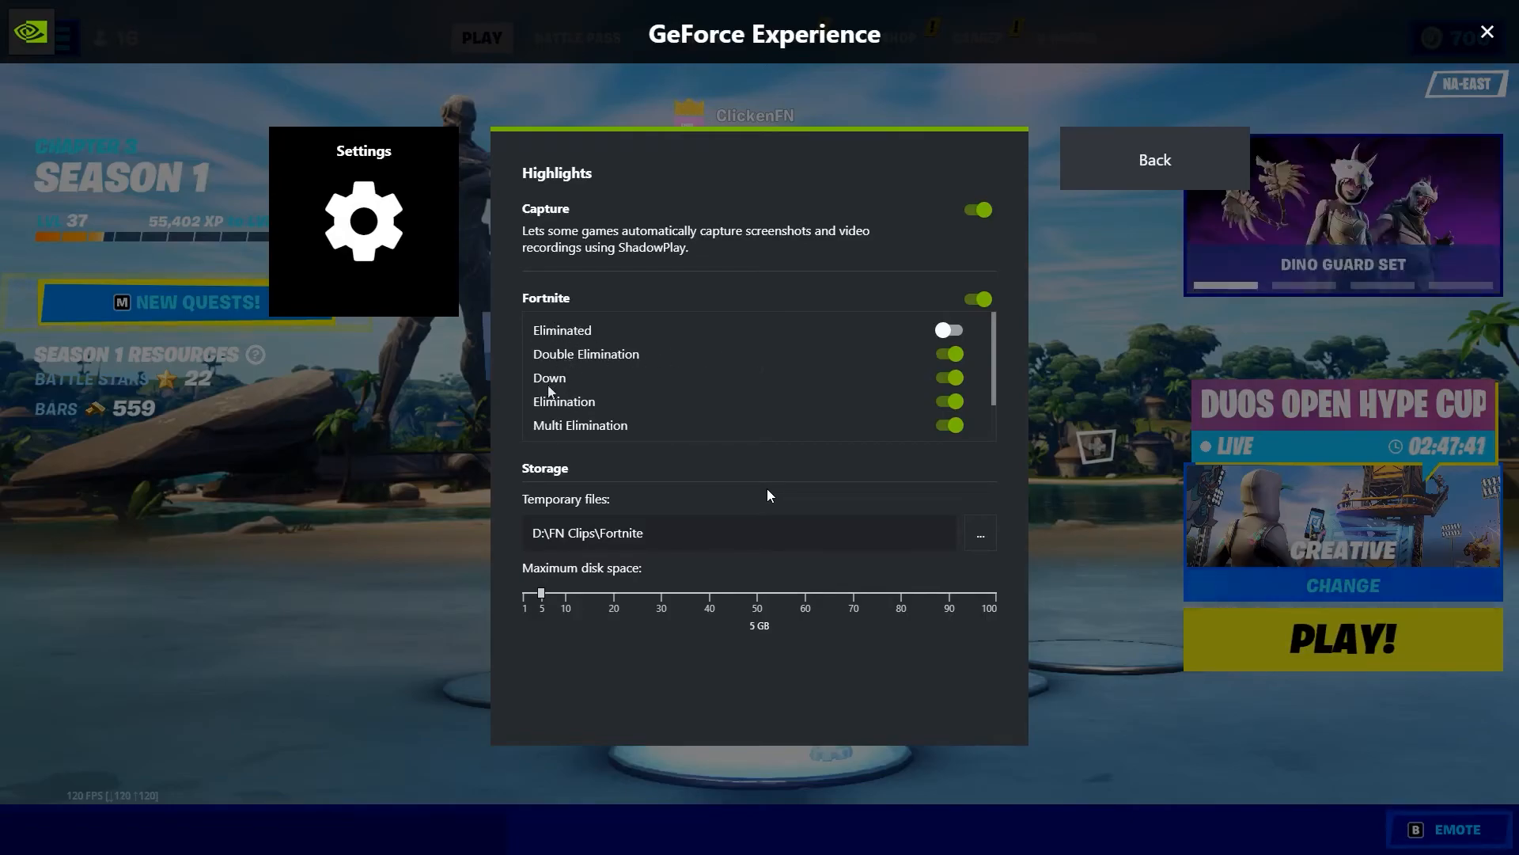
mouse_move(1154, 159)
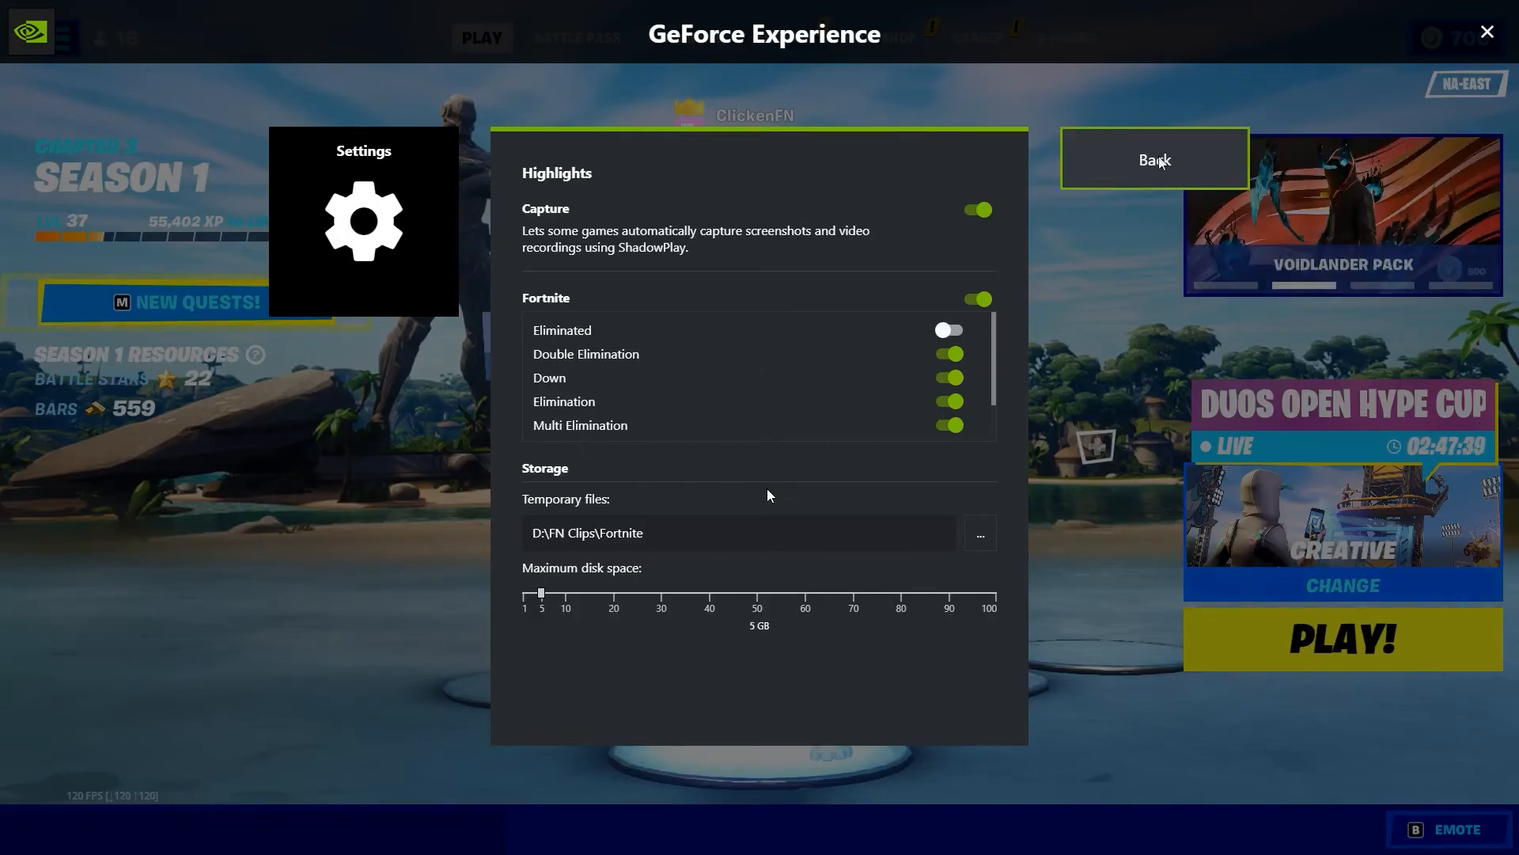
left_click(1153, 160)
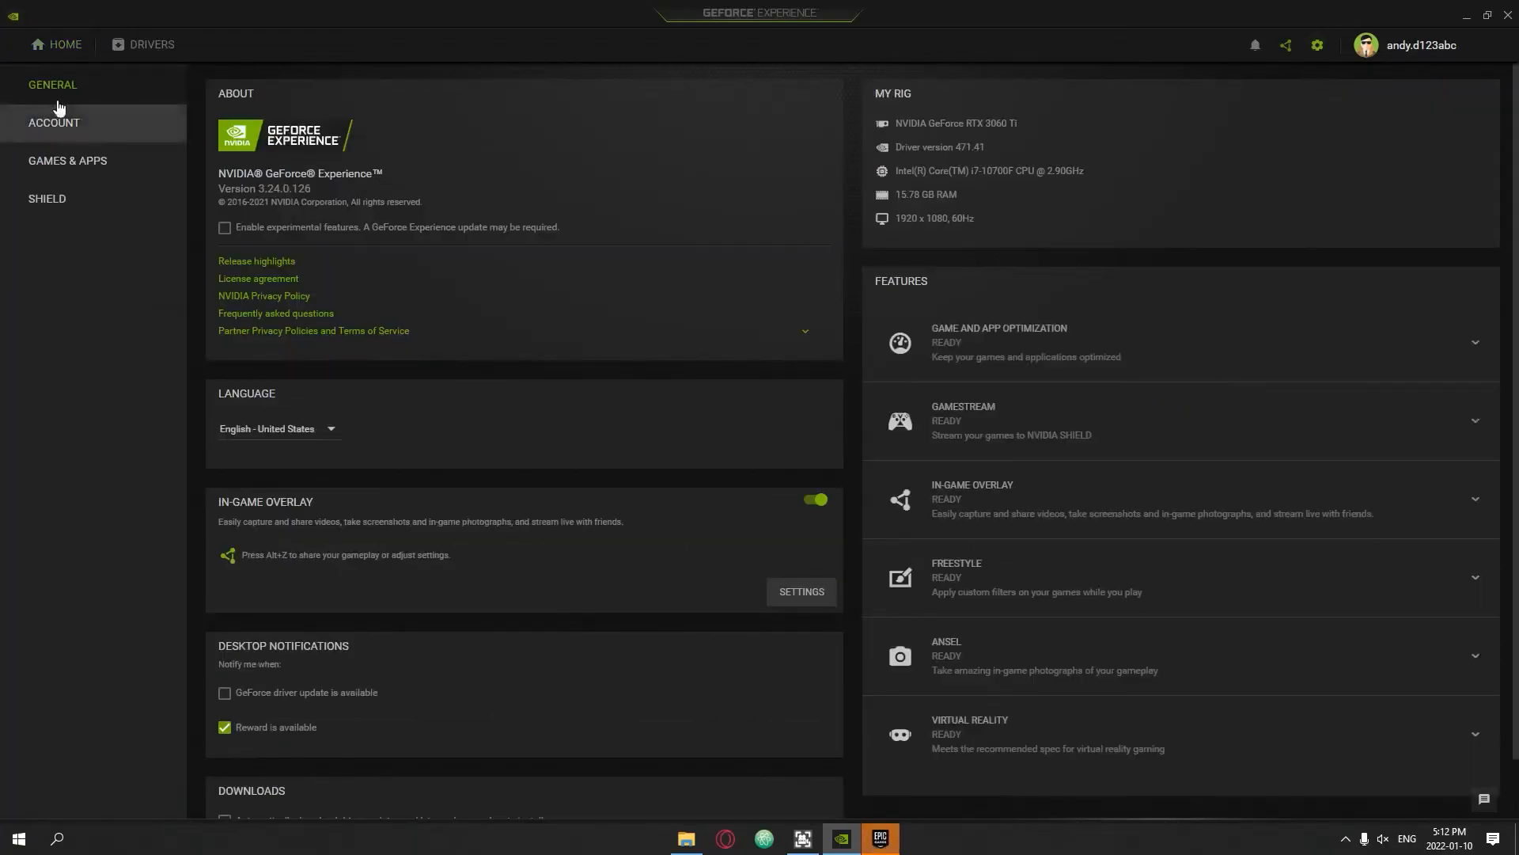
mouse_move(31, 56)
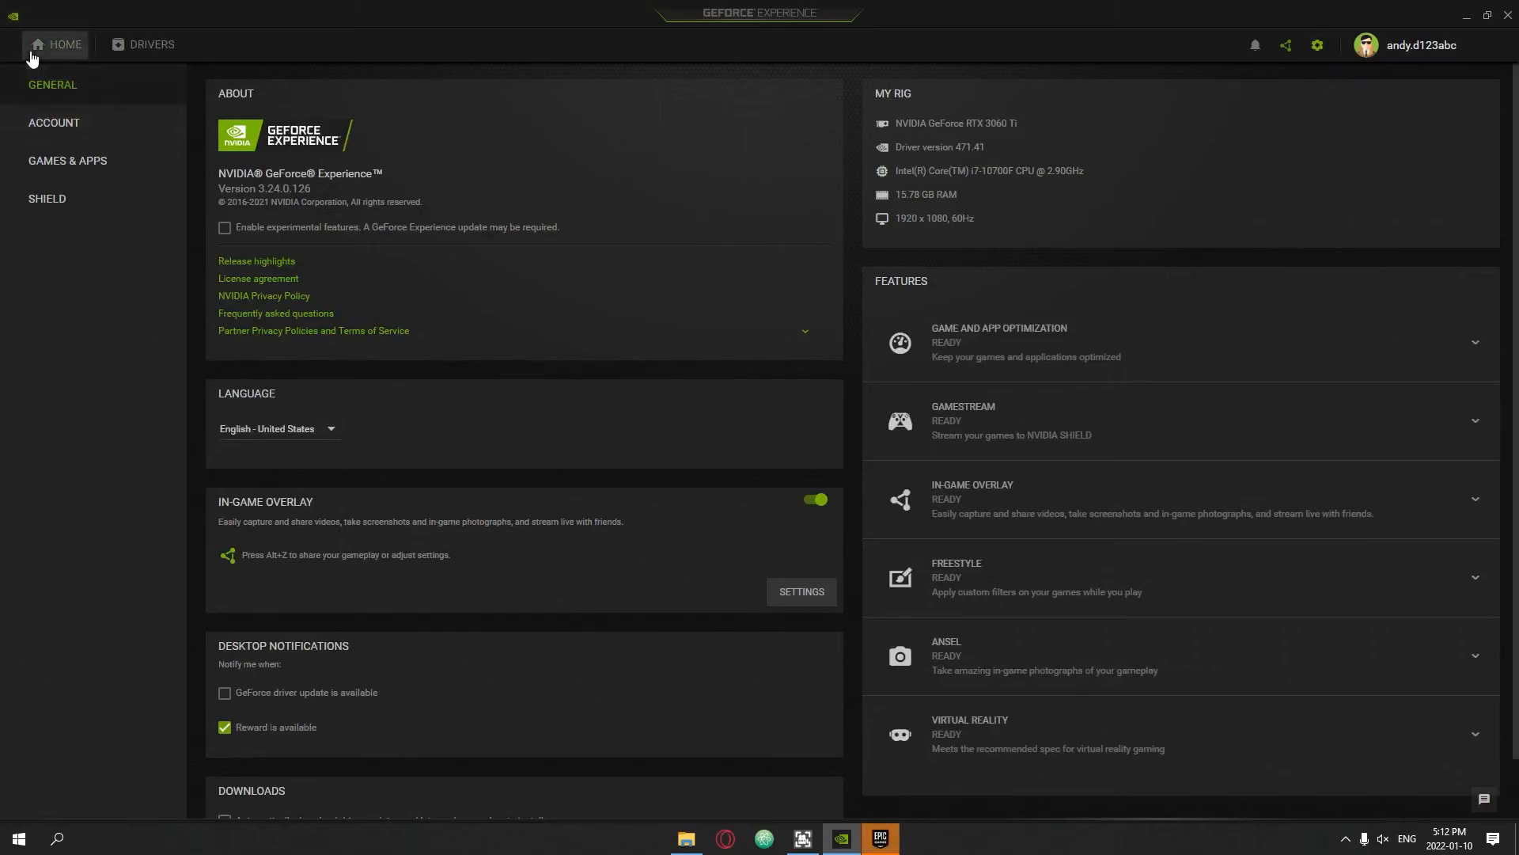
Return to the Home page showing Fortnite as the only game.
left_click(67, 160)
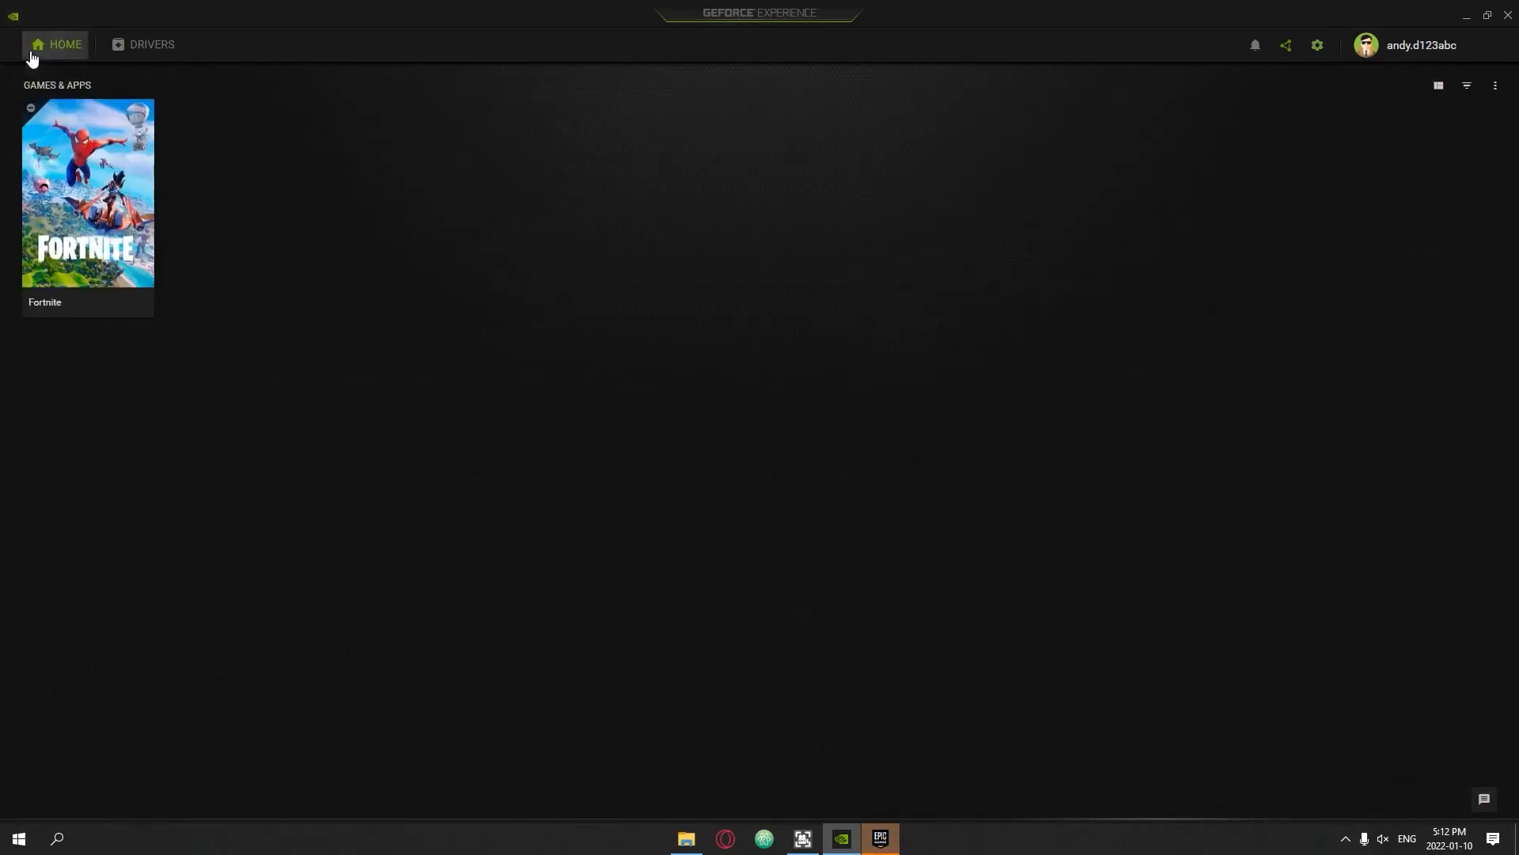